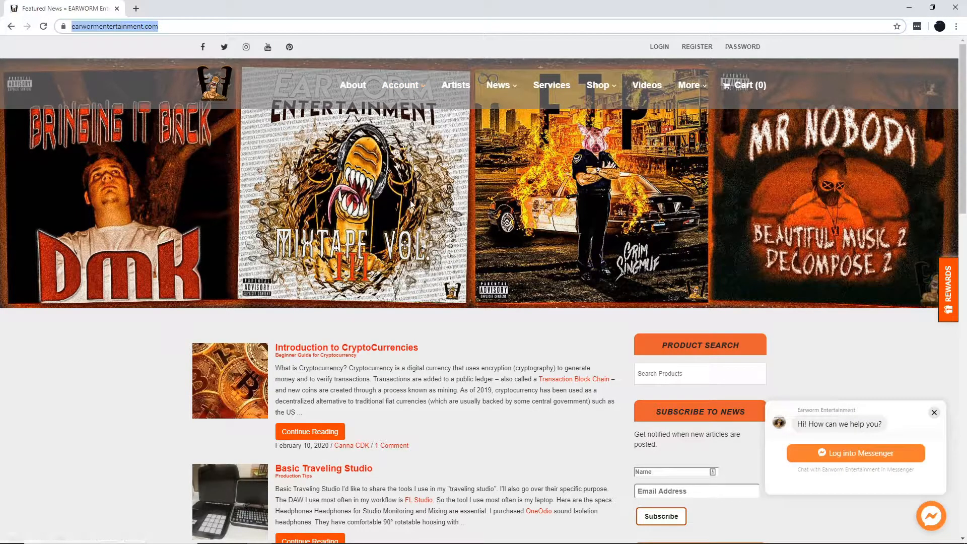
pyautogui.moveTo(408, 213)
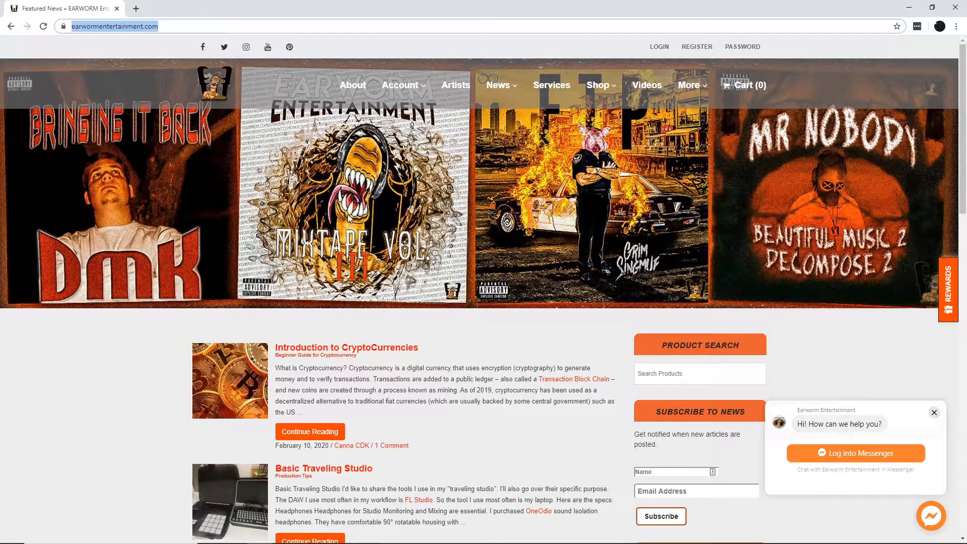
# Step: Read the 'Dealing with police' article from the news list through to its end and return to its top
pyautogui.scroll(-3)
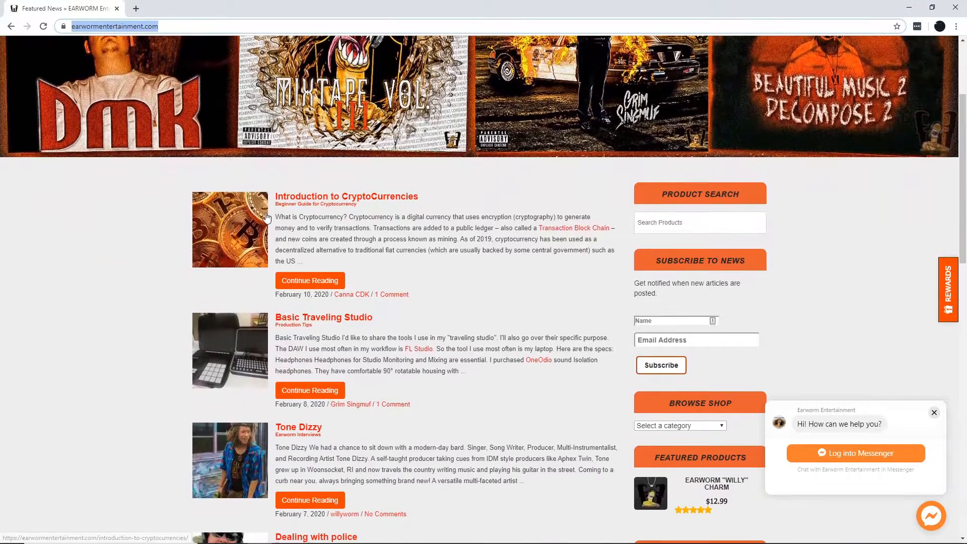
pyautogui.scroll(-3)
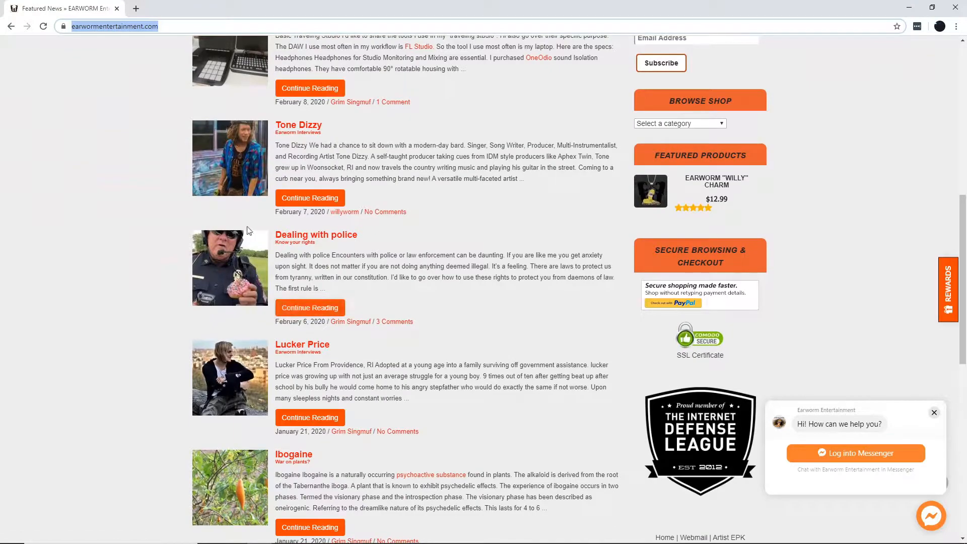
pyautogui.moveTo(136, 290)
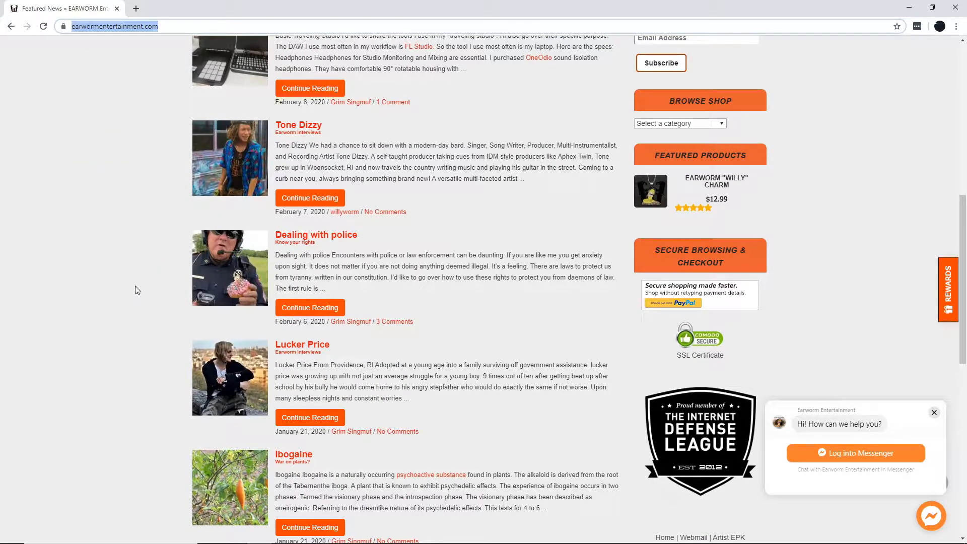
pyautogui.moveTo(311, 238)
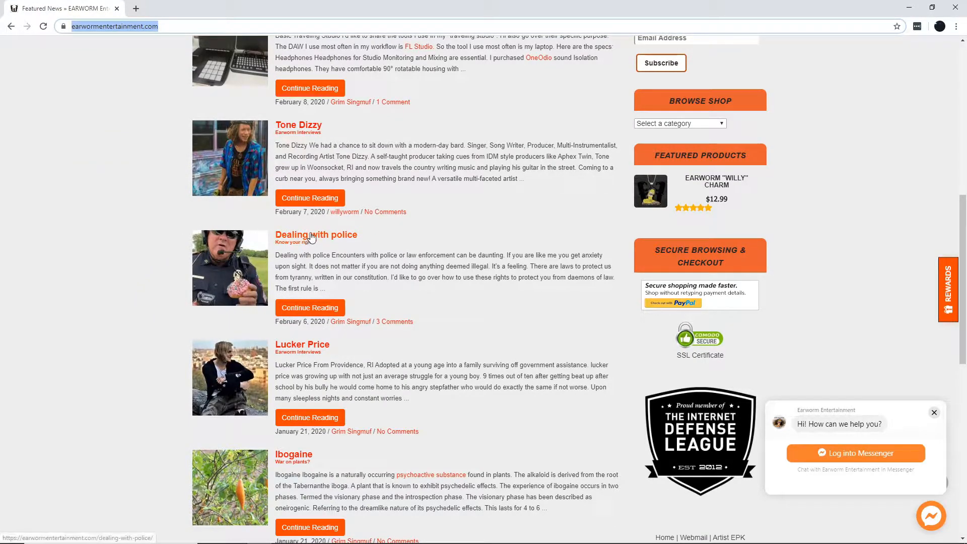
pyautogui.click(315, 235)
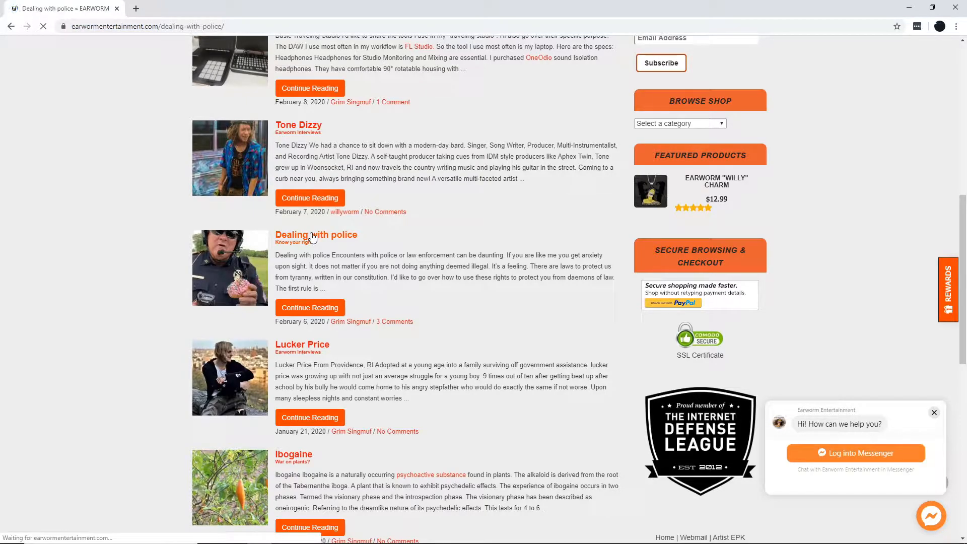
pyautogui.click(315, 235)
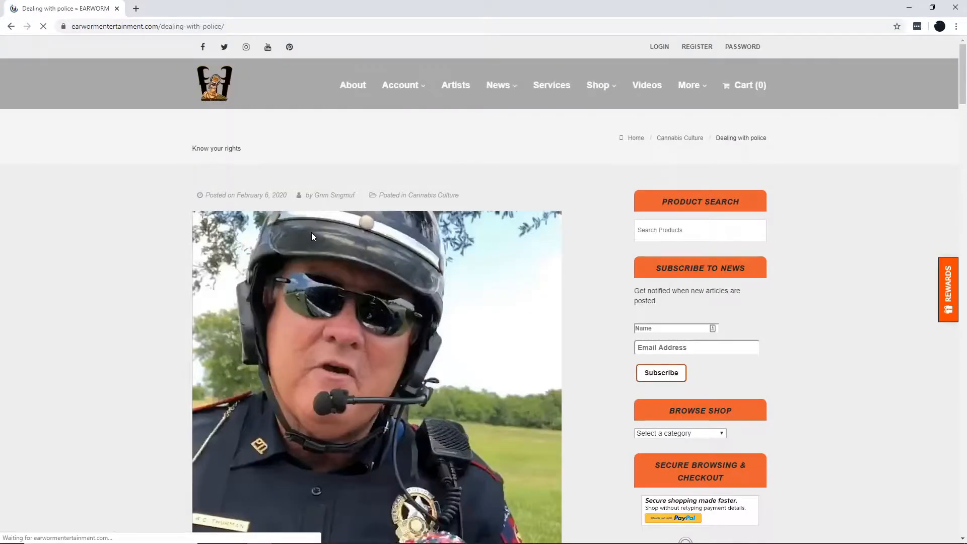
pyautogui.scroll(-3)
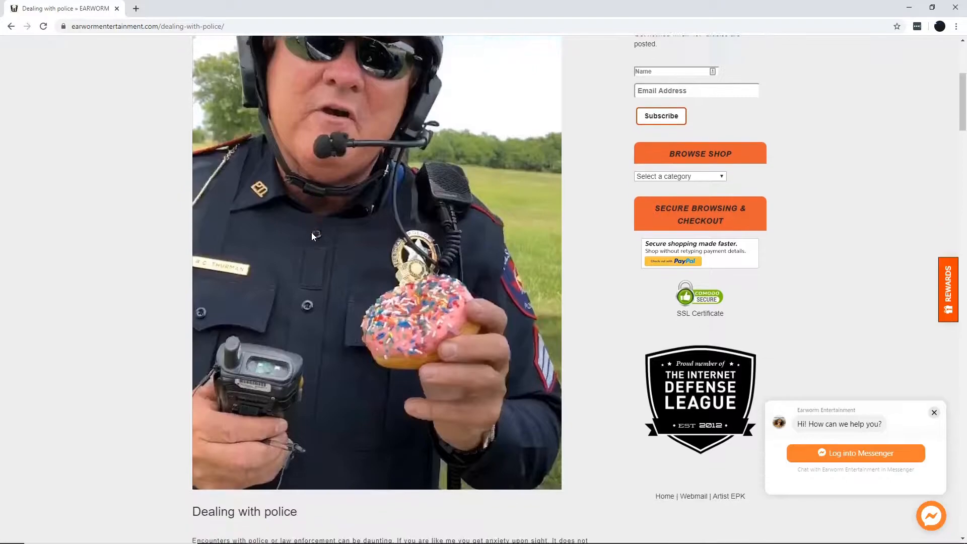
pyautogui.scroll(-3)
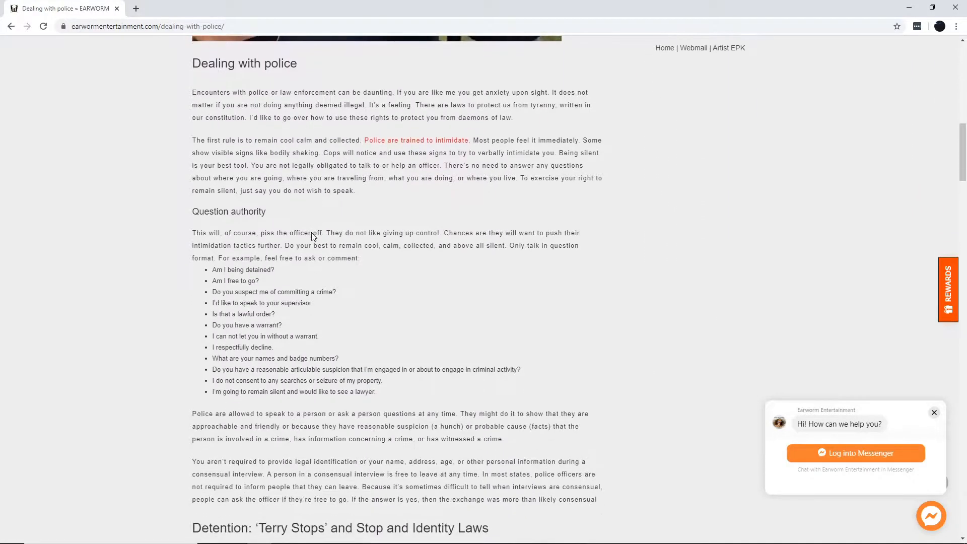
pyautogui.scroll(-3)
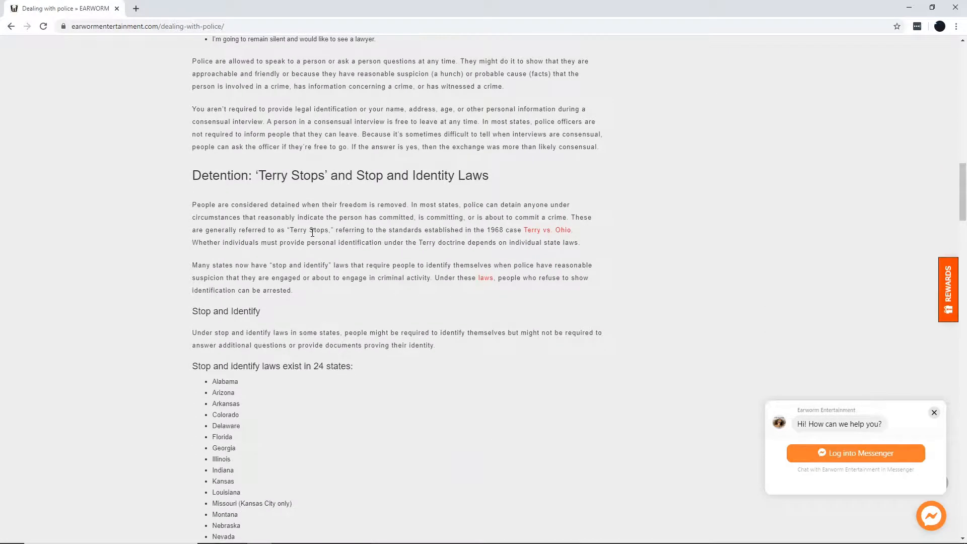
pyautogui.scroll(3)
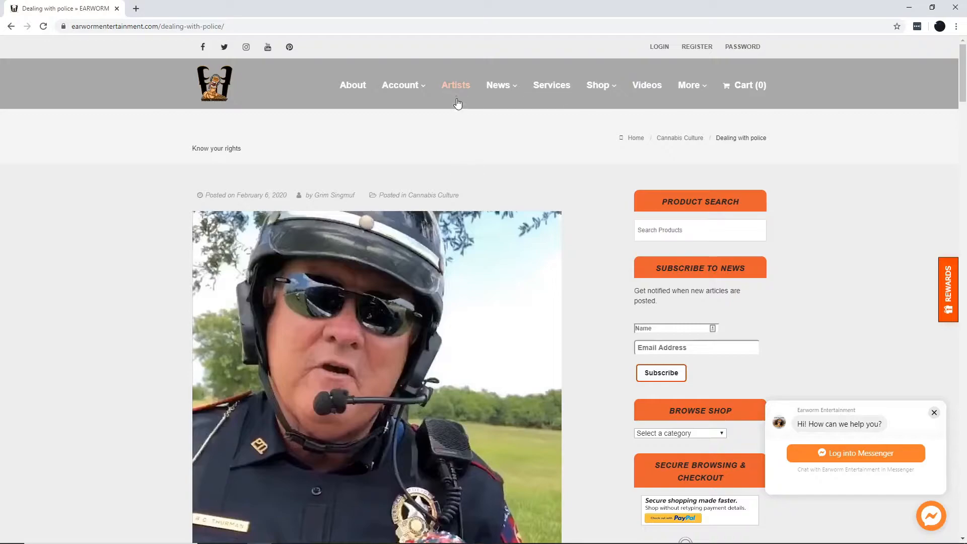
# Step: Browse the Artist Collective page via the Artists menu, scrolling through the grid of artist portraits
pyautogui.click(455, 84)
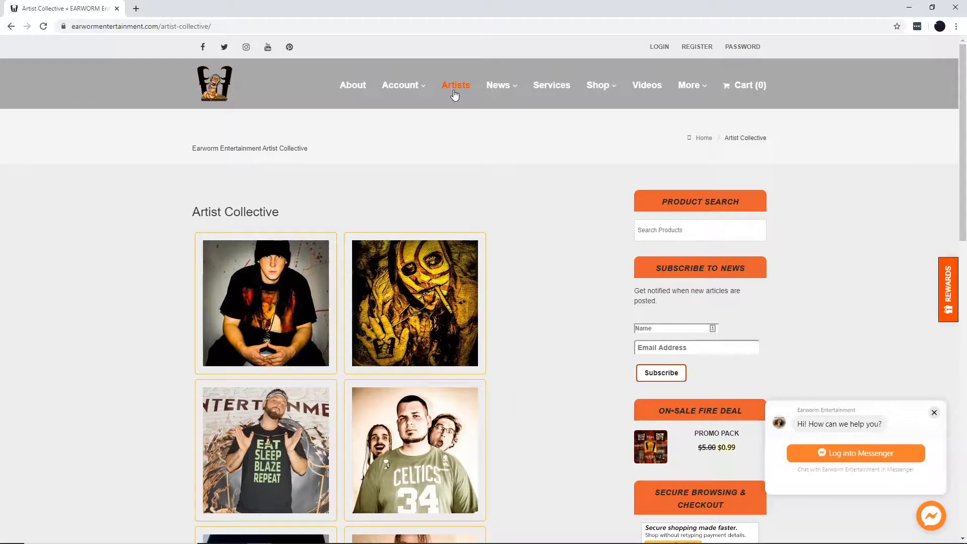
pyautogui.scroll(-3)
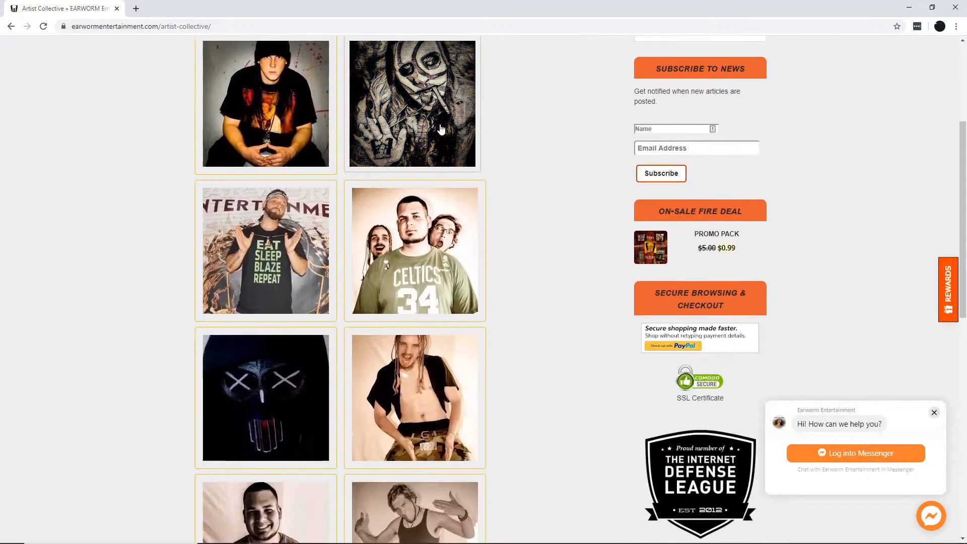
pyautogui.scroll(-3)
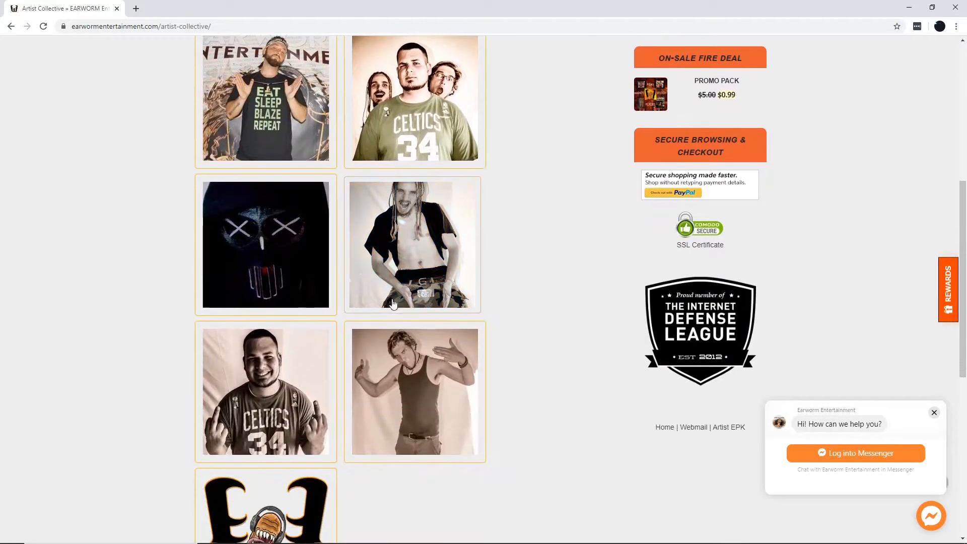
pyautogui.scroll(-3)
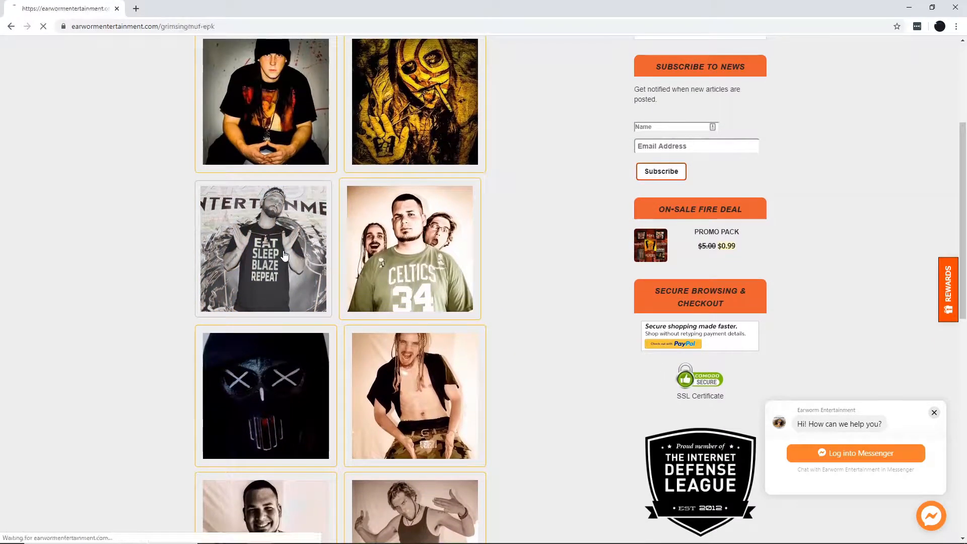
# Step: View Grim Singmuf's EPK from his portrait, scrolling through artist details, music and videos
pyautogui.click(262, 249)
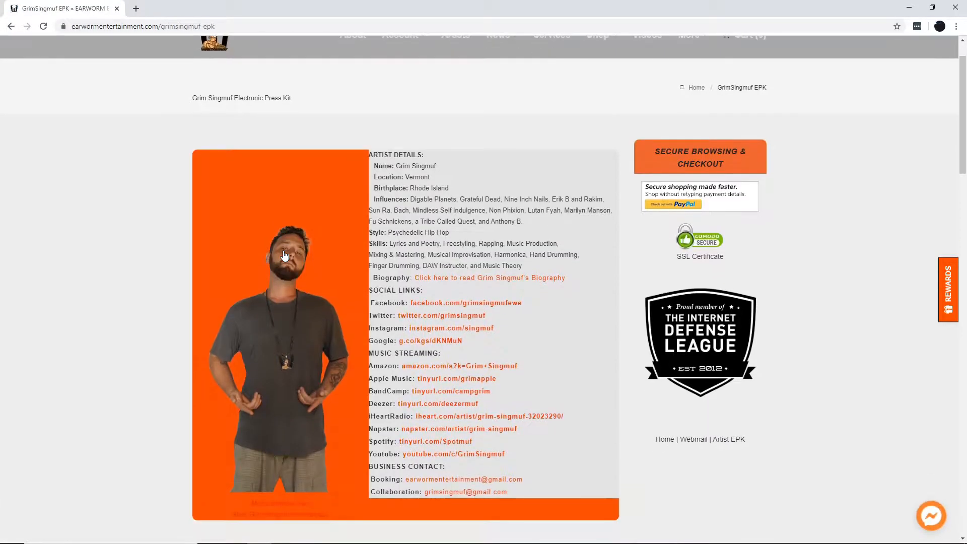
pyautogui.scroll(-3)
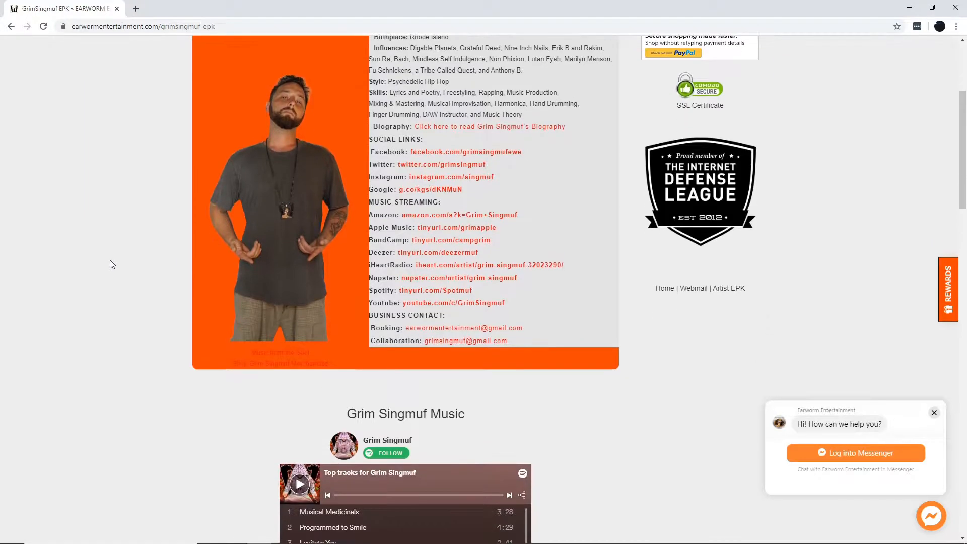
pyautogui.scroll(-3)
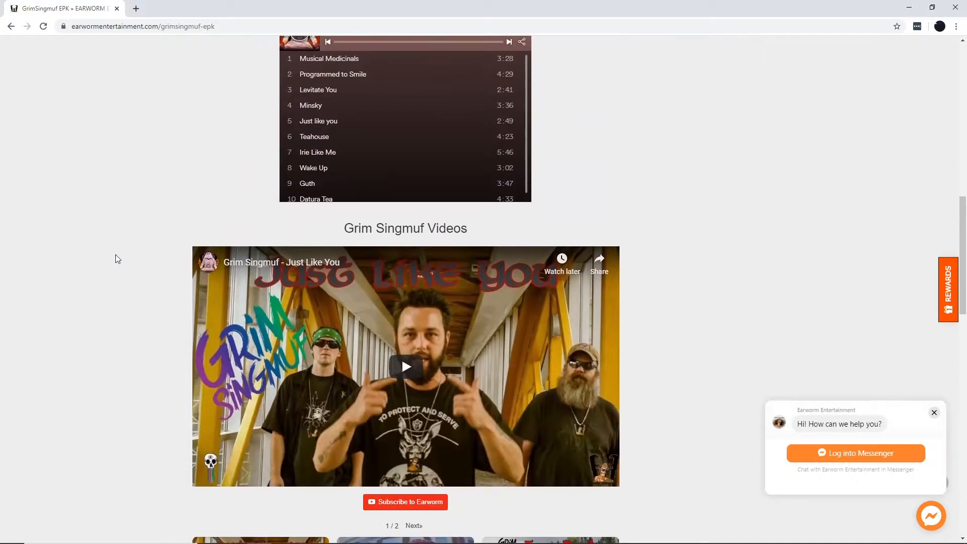
pyautogui.scroll(-3)
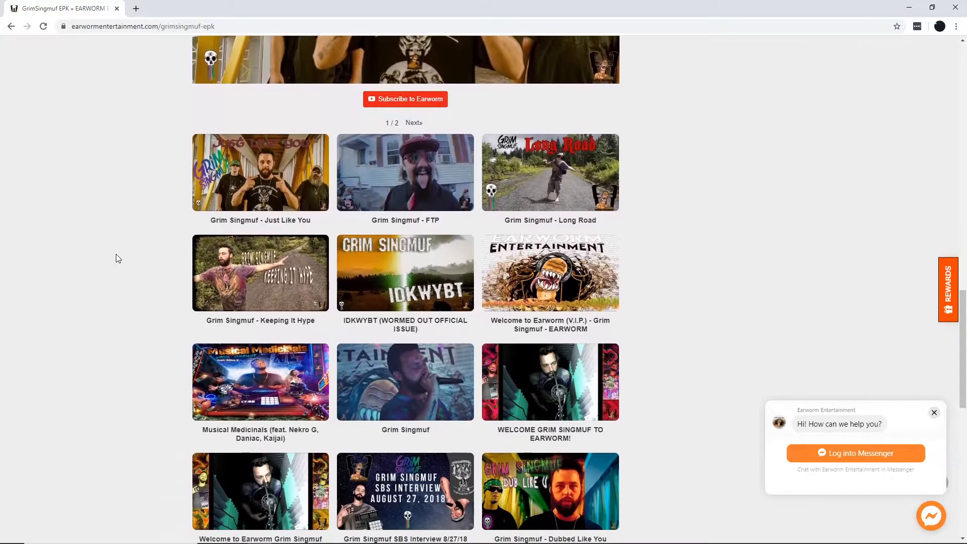
pyautogui.scroll(-3)
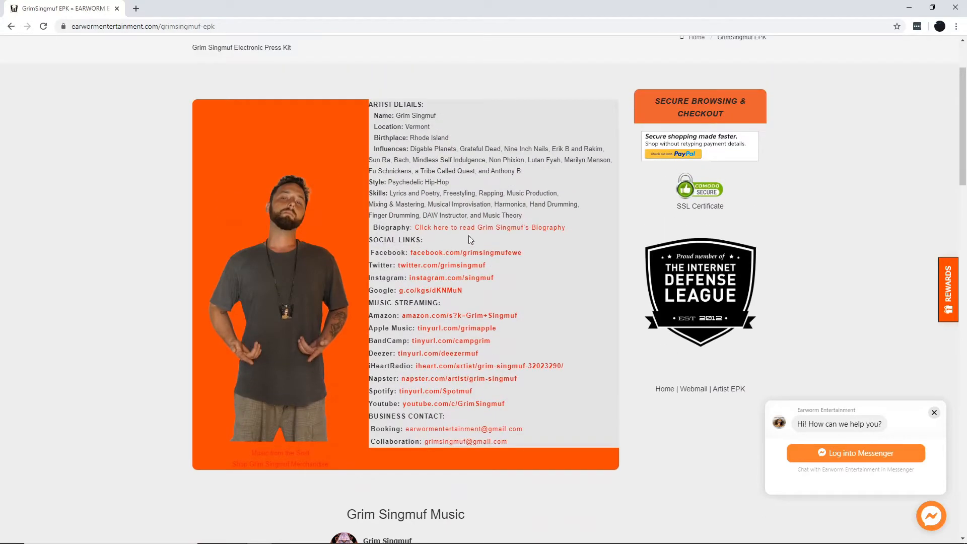
# Step: Read Grim Singmuf's biography in a new tab via the 'Click here to read Grim Singmuf's Biography' link
pyautogui.click(490, 227)
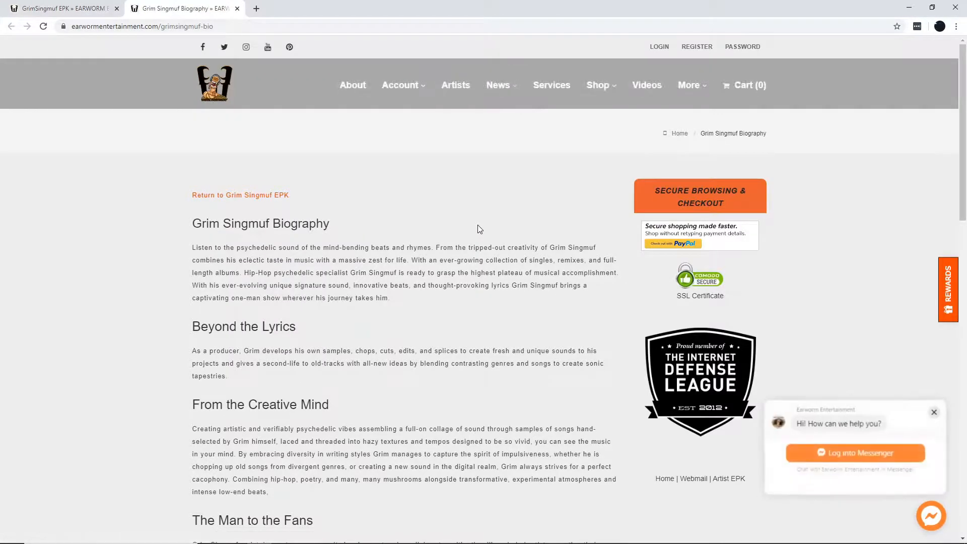
pyautogui.scroll(-3)
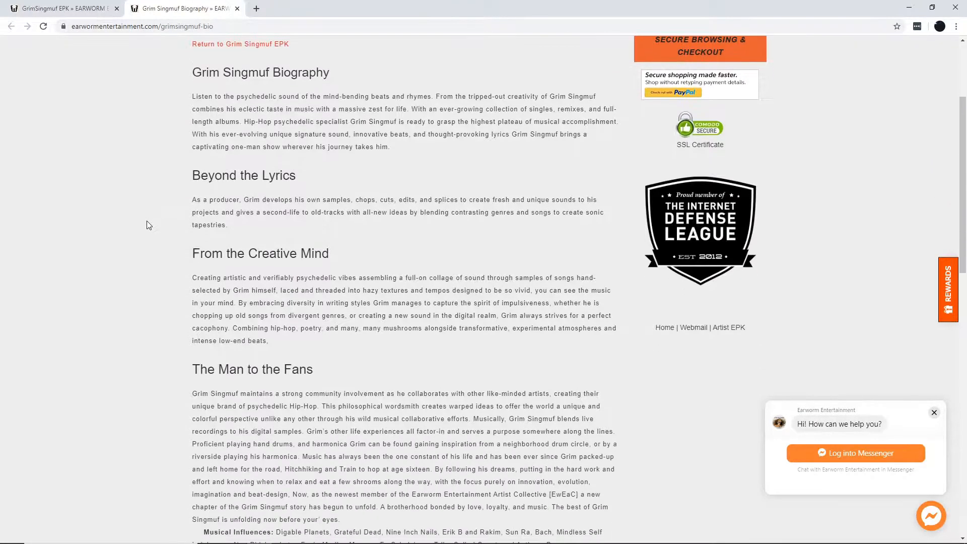
pyautogui.scroll(-3)
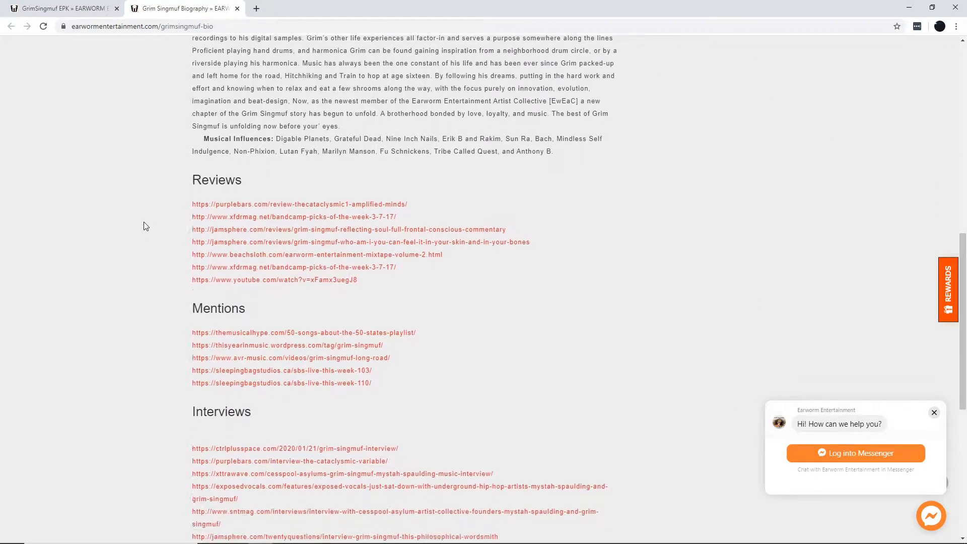
pyautogui.scroll(-3)
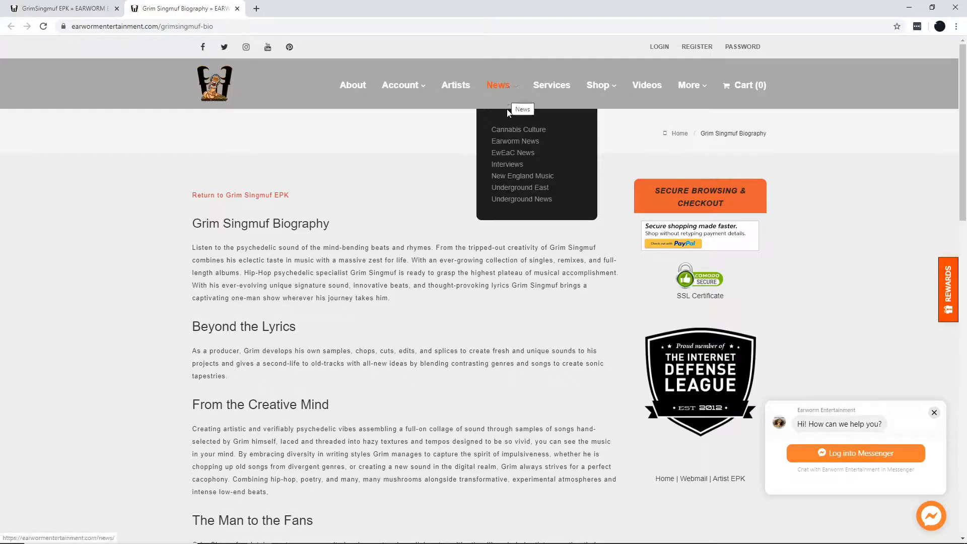
pyautogui.moveTo(518, 130)
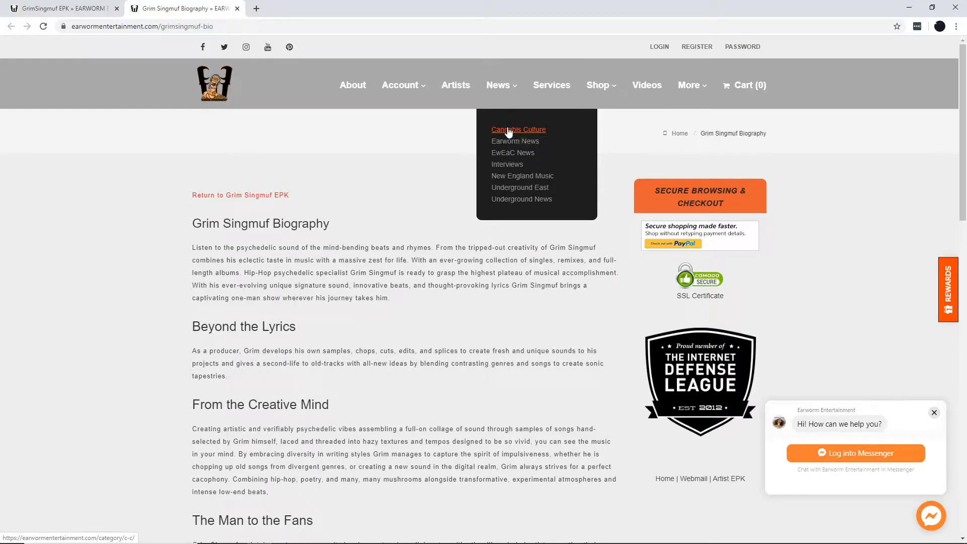
# Step: Read the Cannabis Bliss Tea post from the Cannabis Culture category through its Dank Tea recipes, then return to its top
pyautogui.click(518, 130)
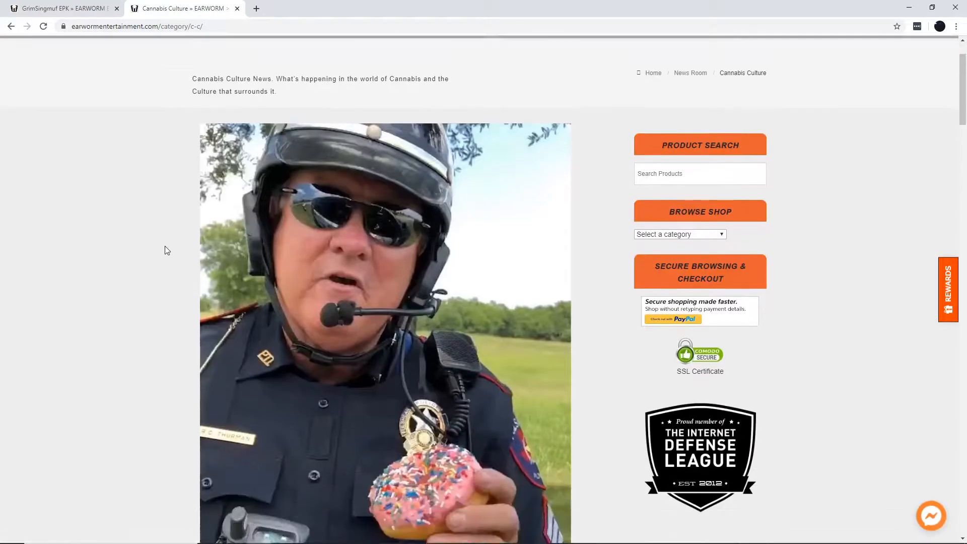
pyautogui.scroll(-3)
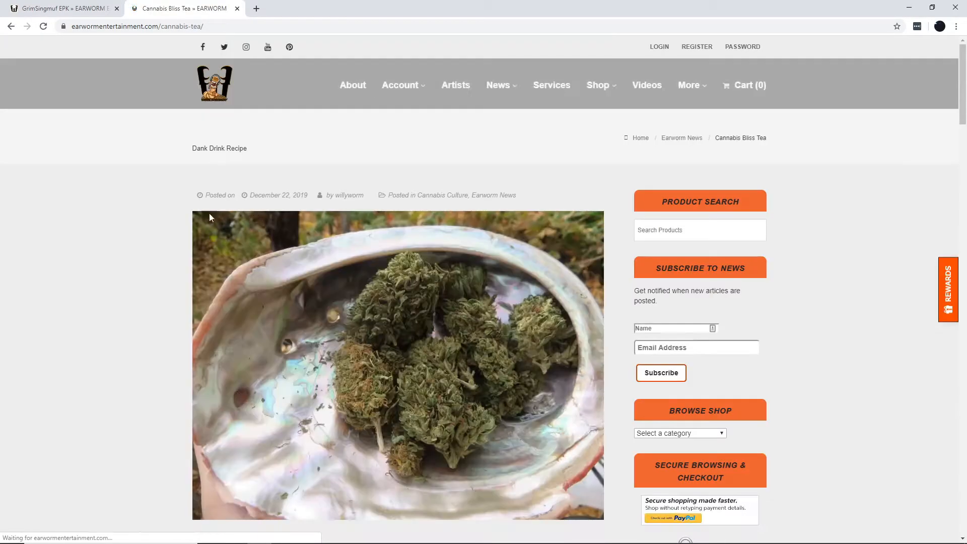
pyautogui.scroll(-3)
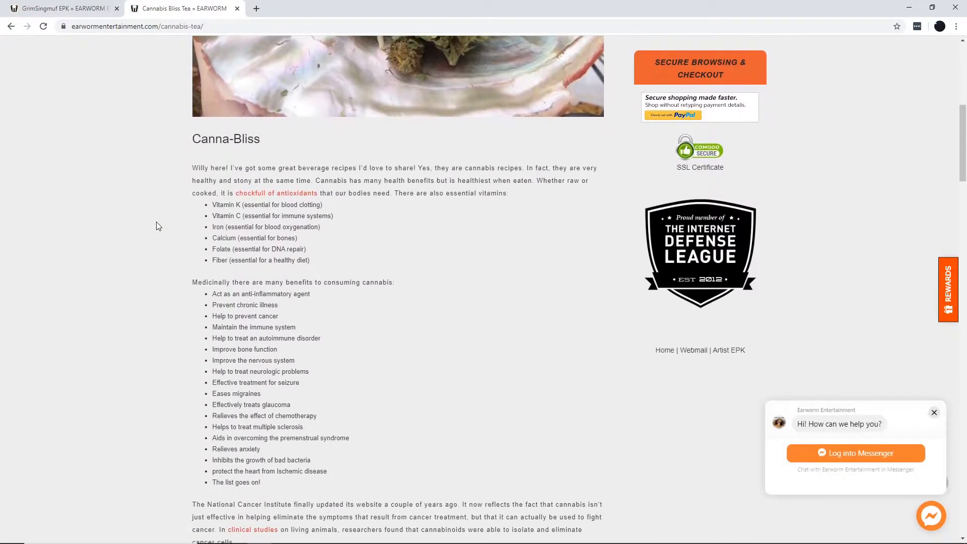
pyautogui.scroll(-3)
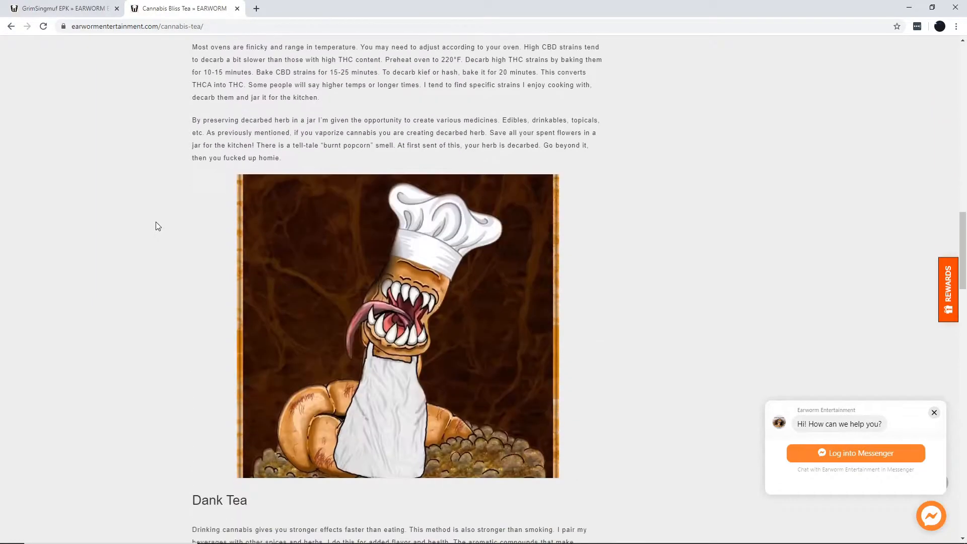
pyautogui.scroll(-3)
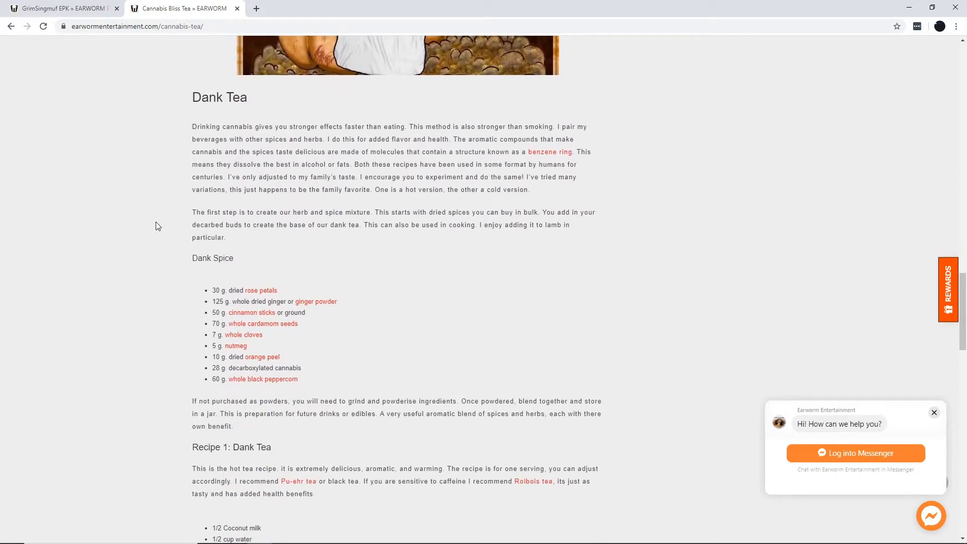
pyautogui.scroll(-3)
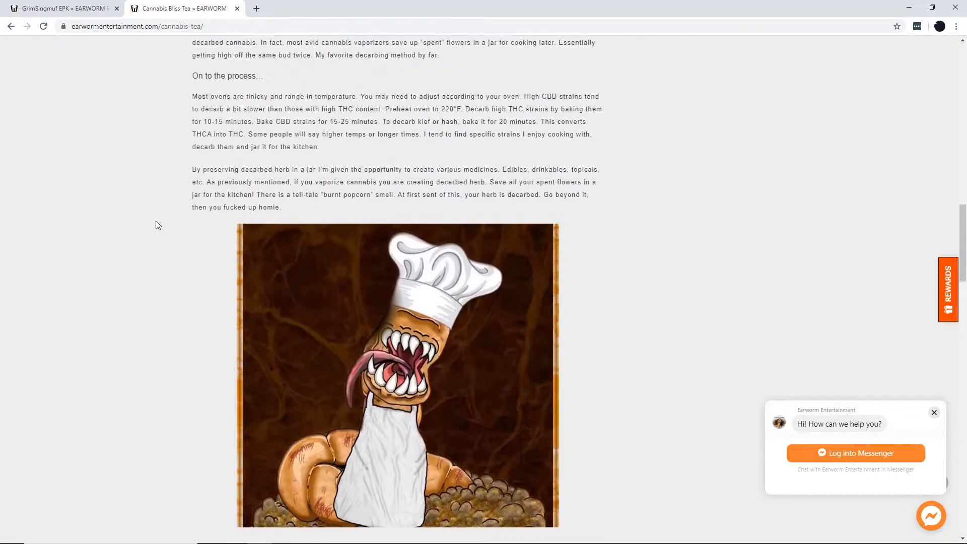
pyautogui.scroll(3)
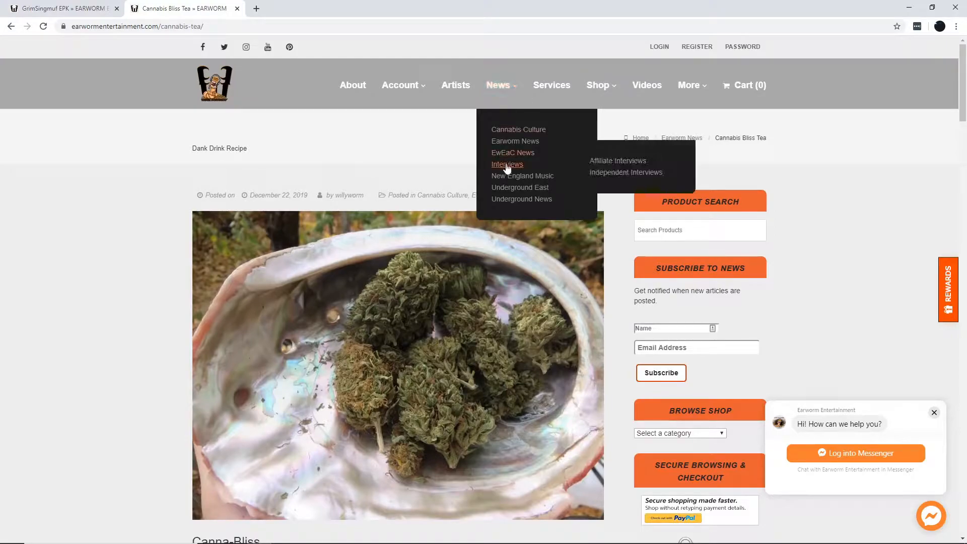
# Step: Browse the News > Interviews archive of artist interviews down to the Kraeyzie PayN post
pyautogui.click(507, 164)
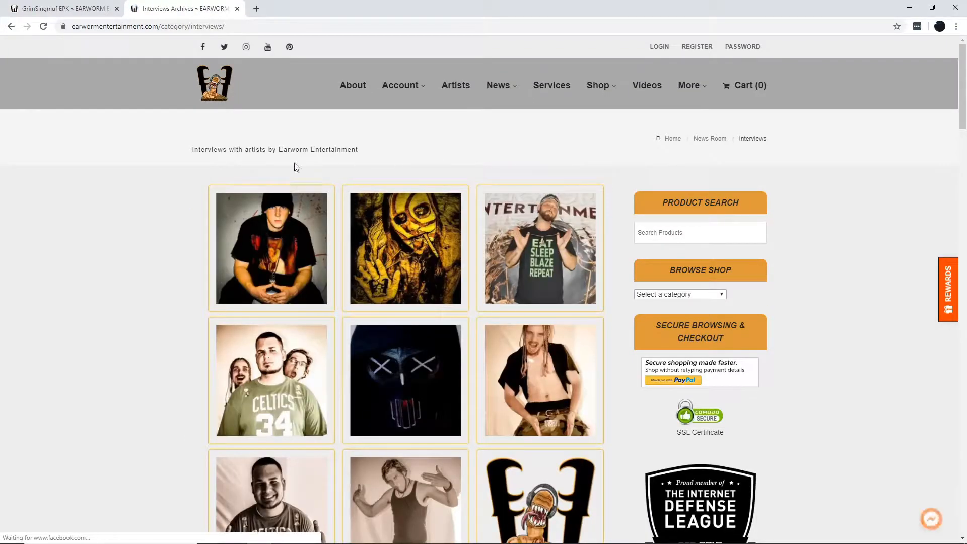
pyautogui.scroll(-3)
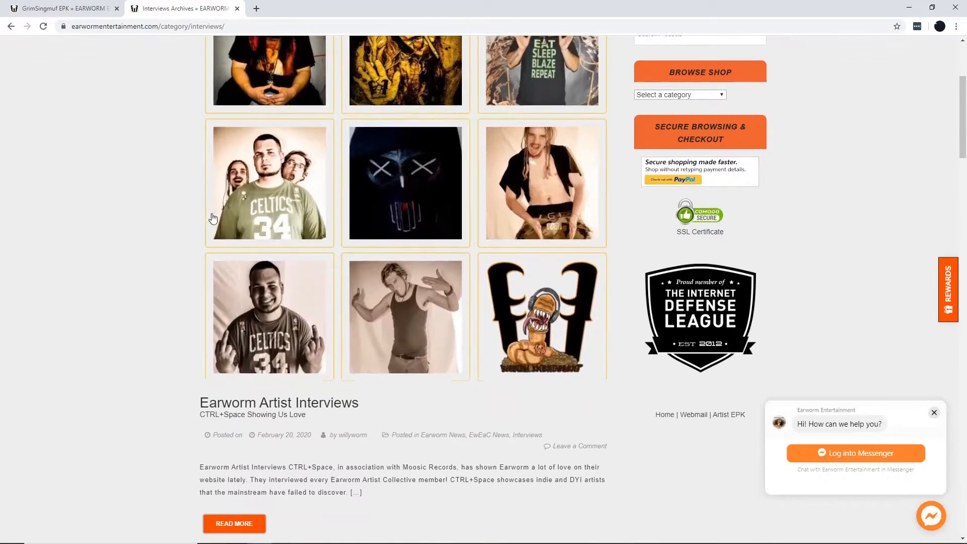
pyautogui.scroll(-3)
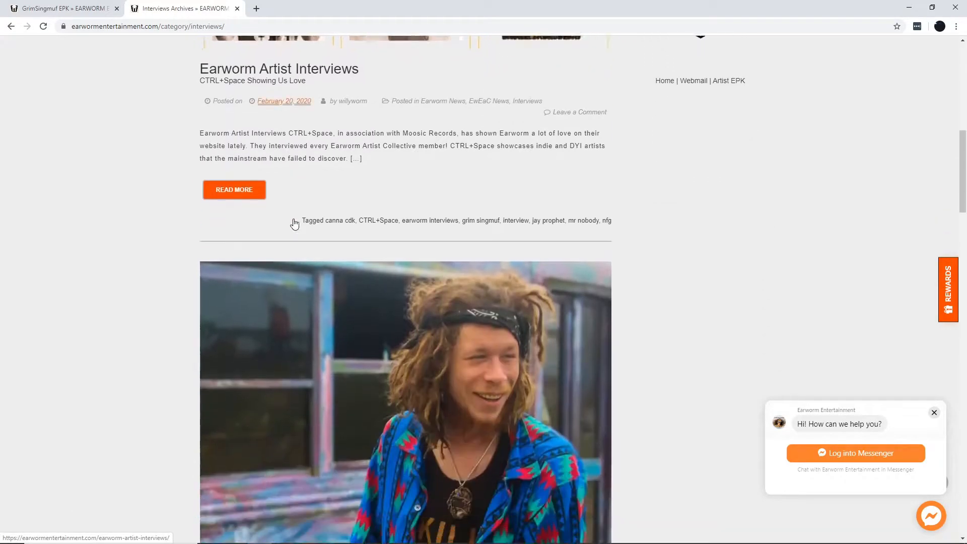
pyautogui.scroll(-3)
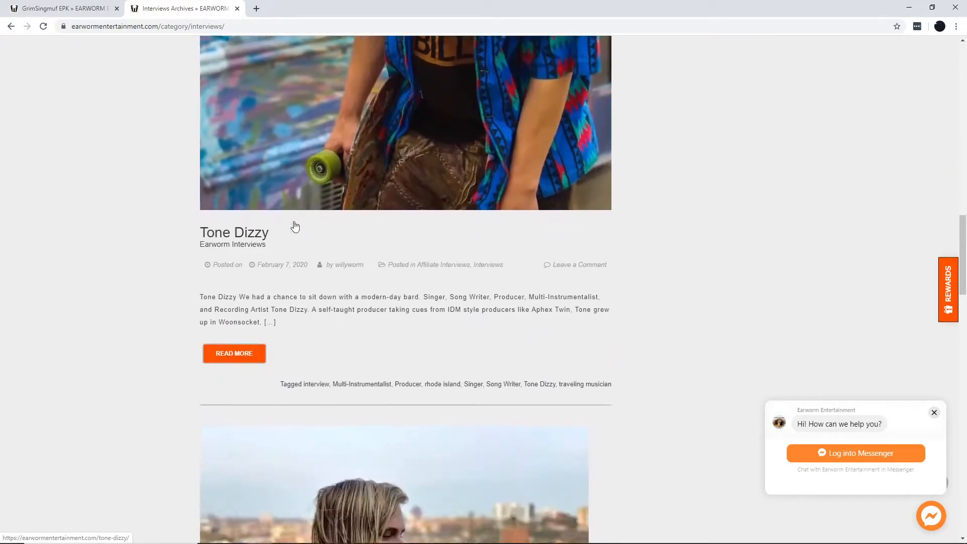
pyautogui.scroll(-3)
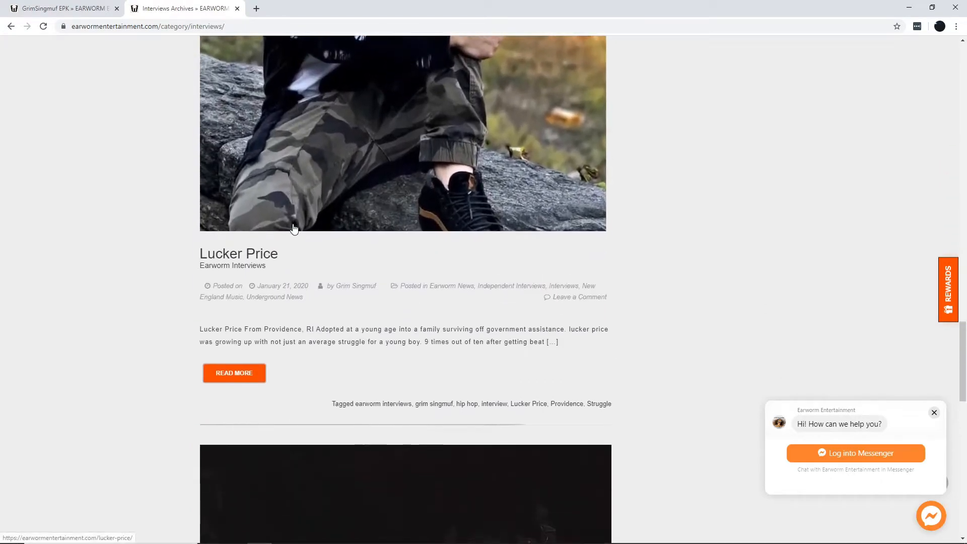
# Step: Read through the Kraeyzie PayN interview article and return to its top
pyautogui.scroll(-3)
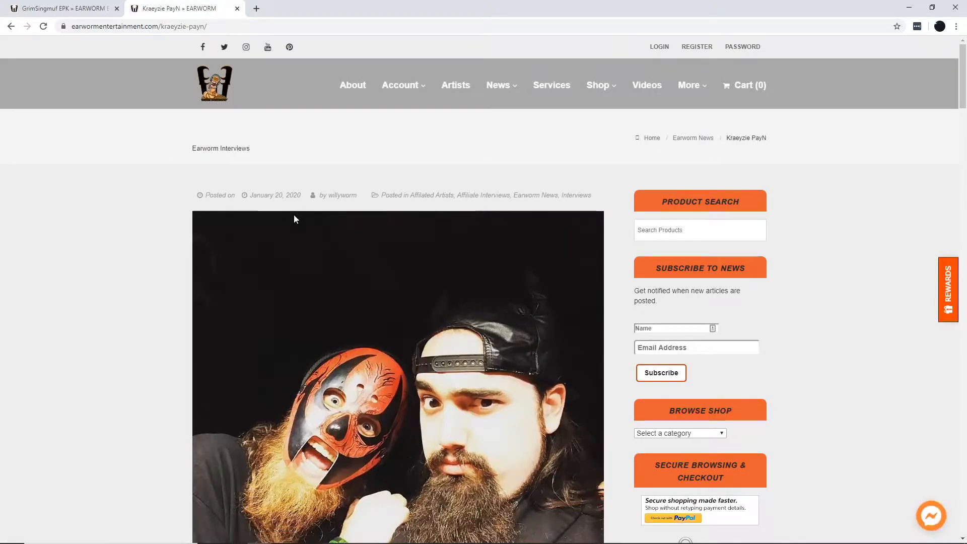
pyautogui.scroll(-3)
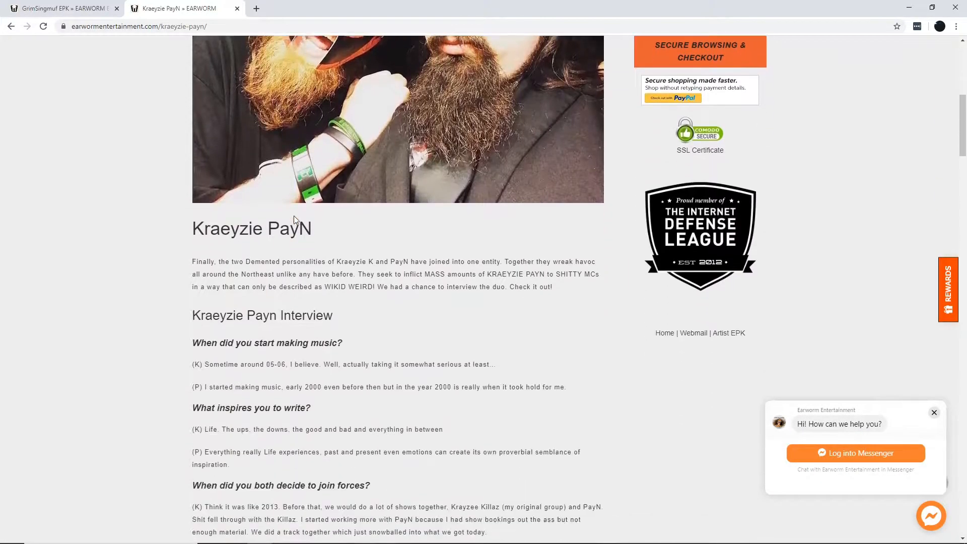
pyautogui.scroll(-3)
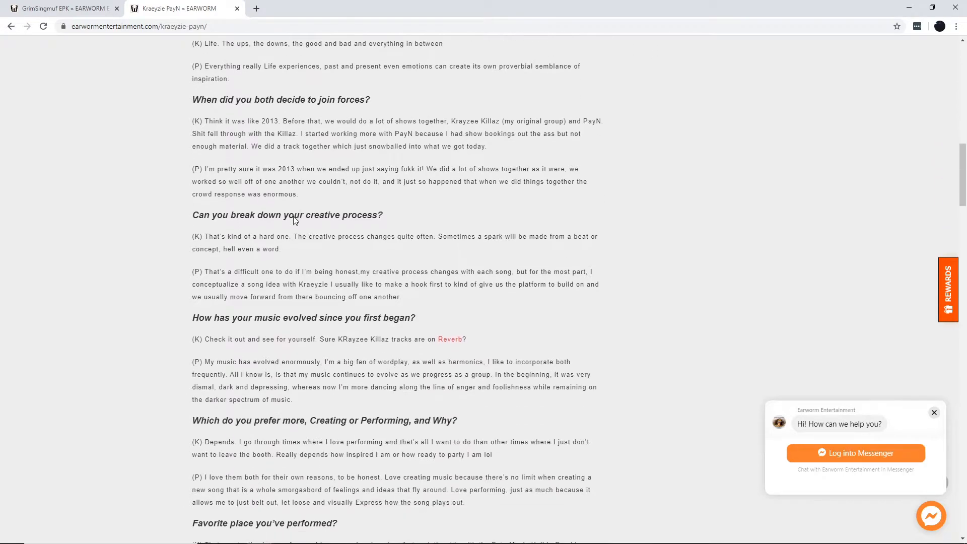
pyautogui.scroll(3)
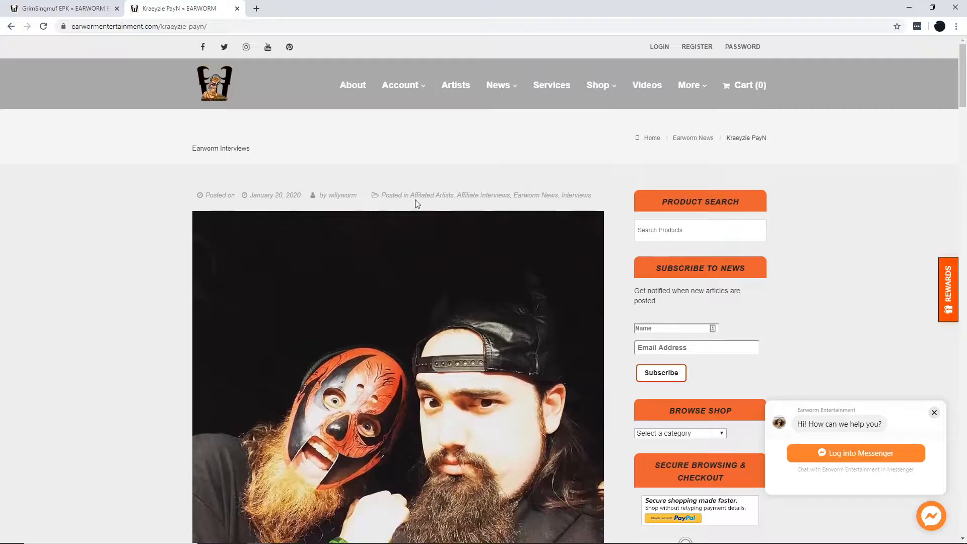
# Step: View the Services page listing Audio Services and Additional Services
pyautogui.click(551, 85)
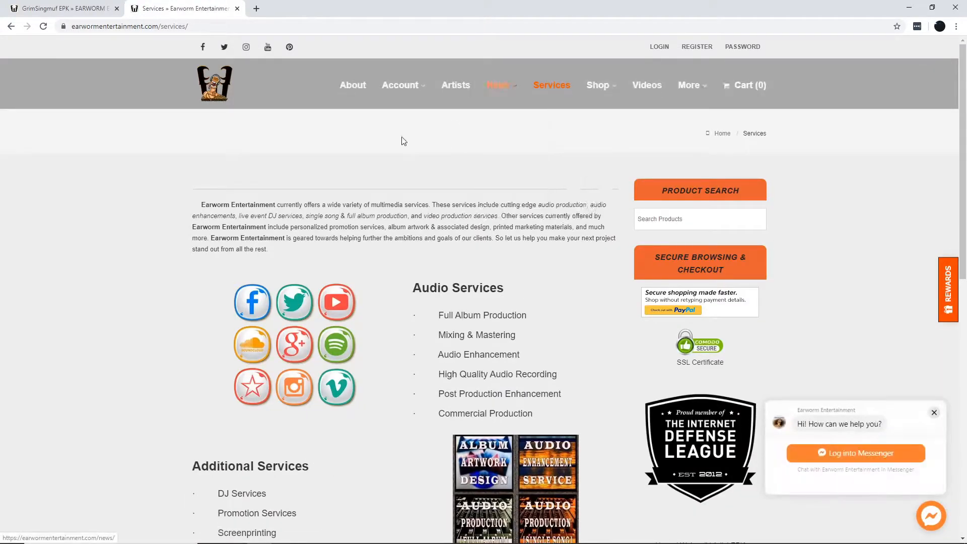
pyautogui.scroll(-3)
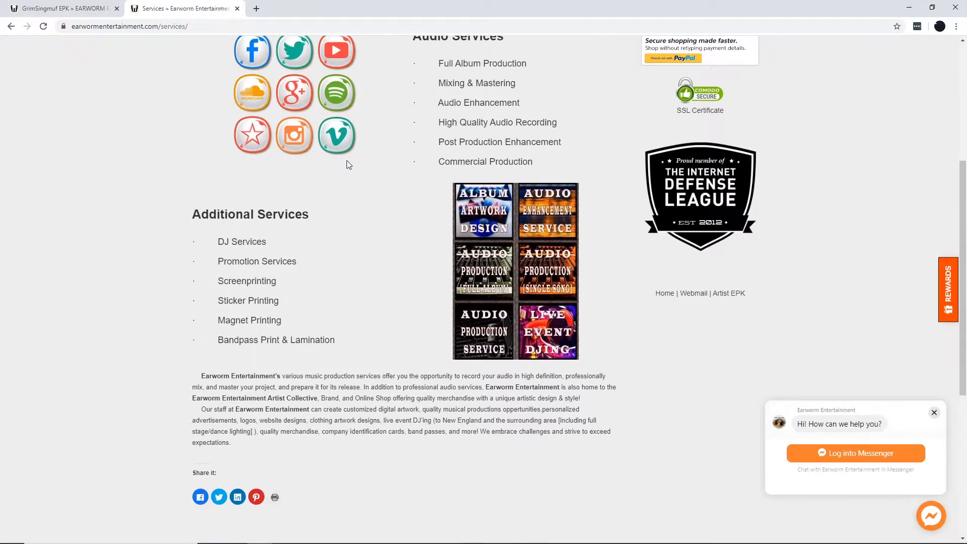
pyautogui.moveTo(352, 167)
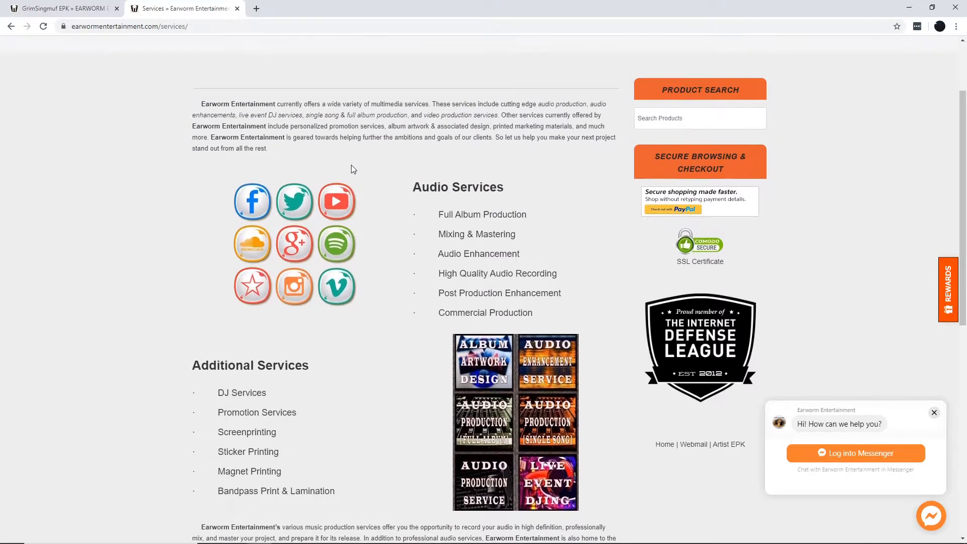
pyautogui.moveTo(361, 164)
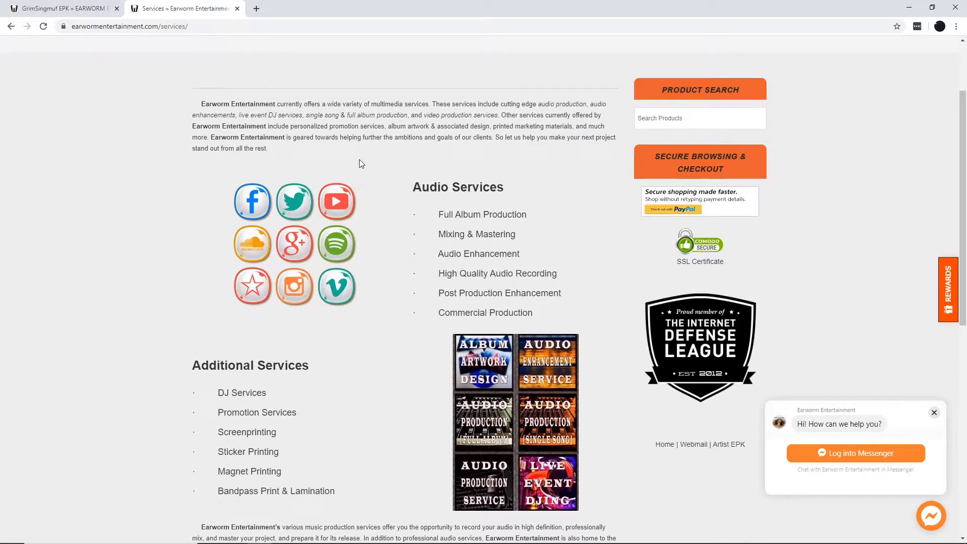
pyautogui.scroll(-3)
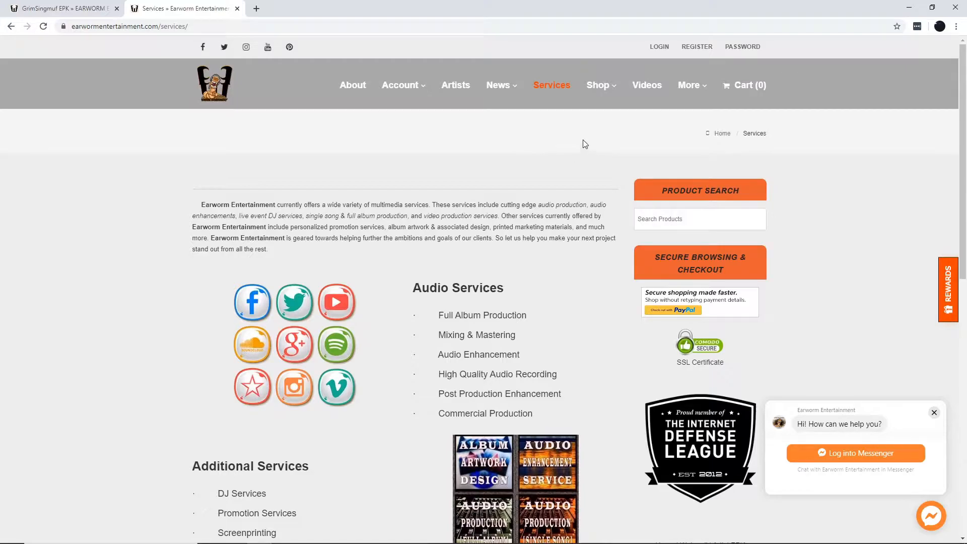
# Step: Browse the Sound Kits shop category's nine products, from Homunculus Drum Kit to Back 2 Basics Kit, and return to its top
pyautogui.click(598, 85)
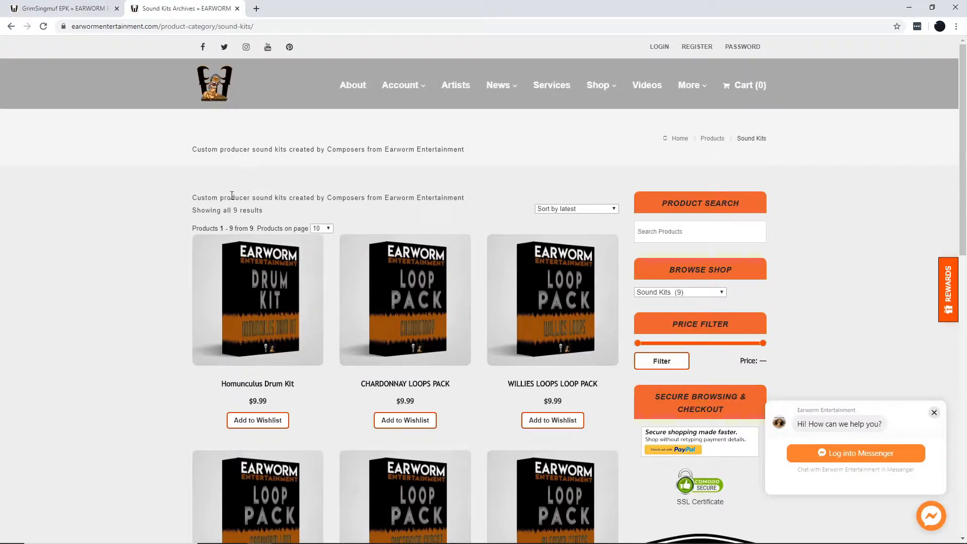
pyautogui.scroll(-3)
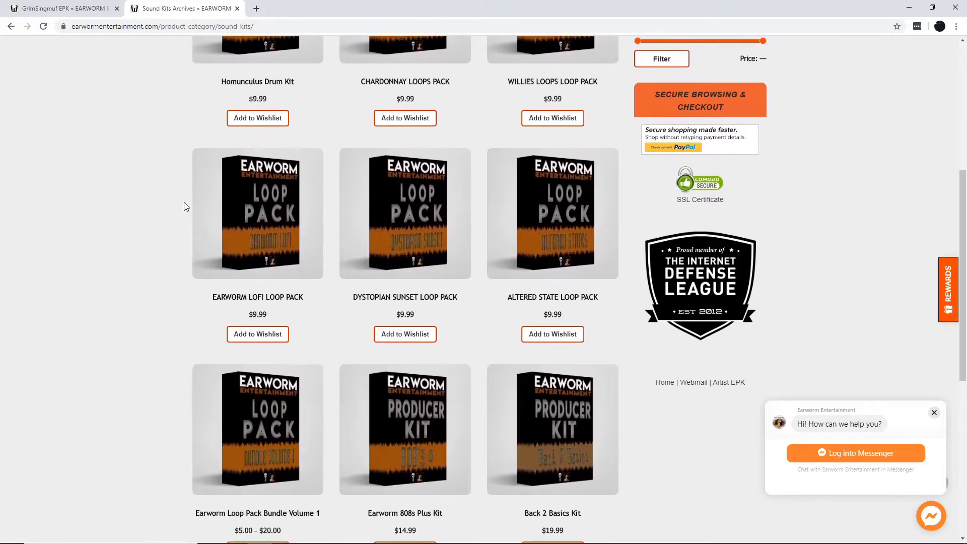
pyautogui.scroll(-3)
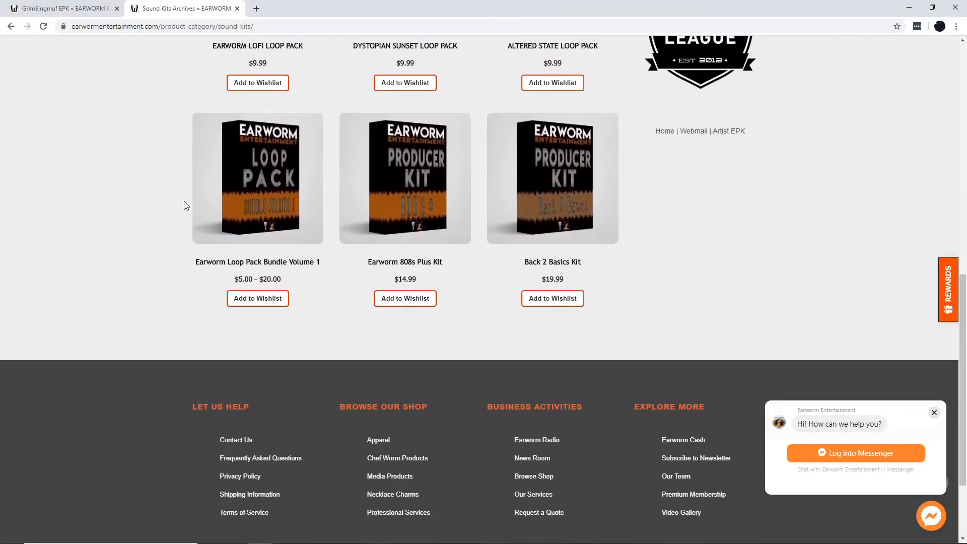
pyautogui.scroll(-3)
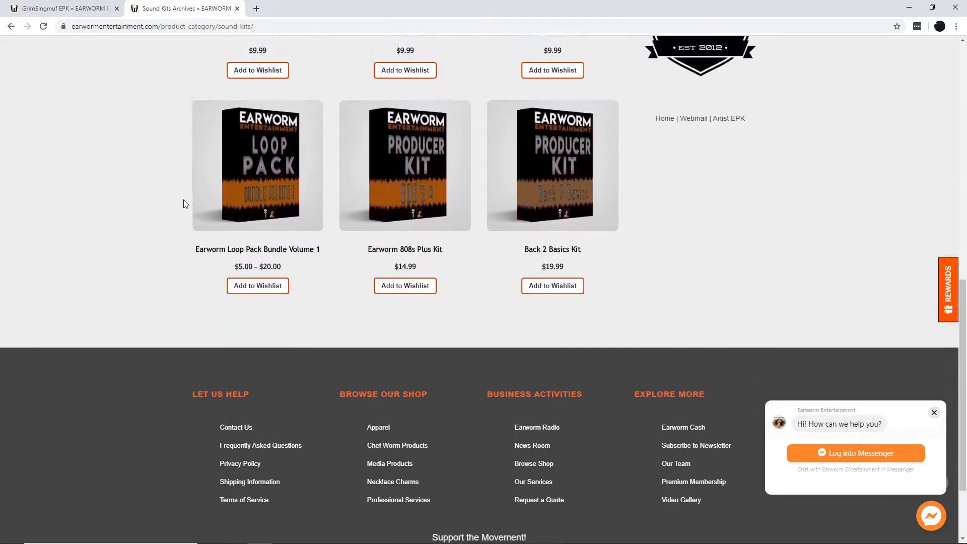
pyautogui.scroll(3)
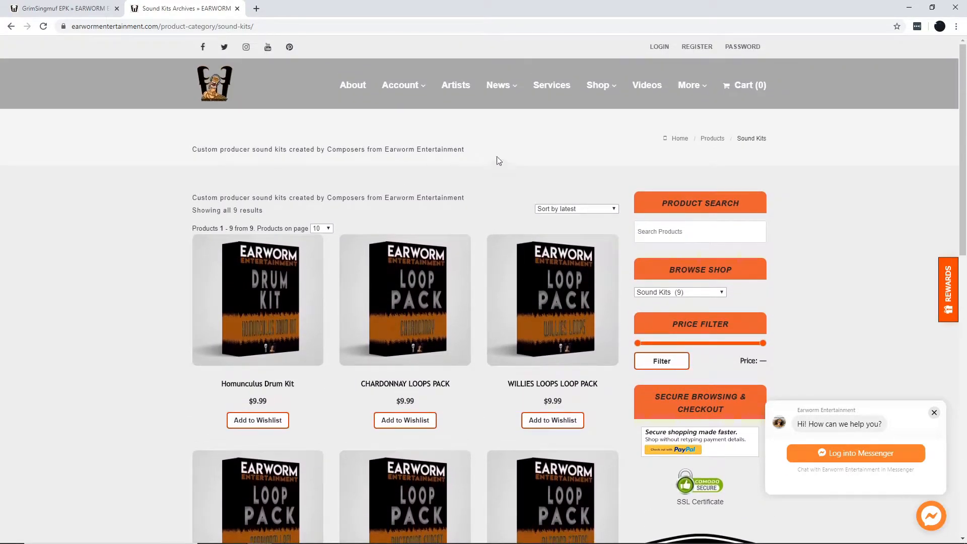
pyautogui.click(597, 85)
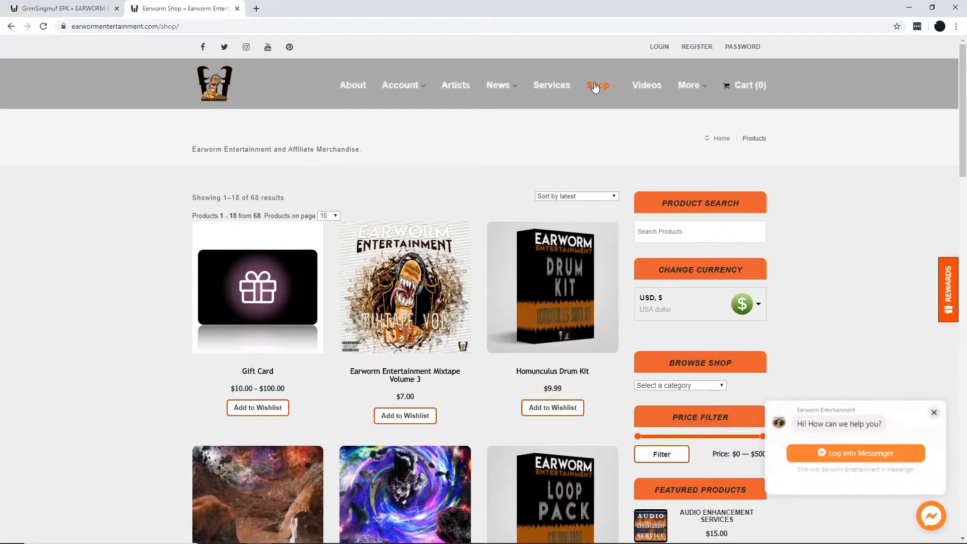
pyautogui.click(597, 85)
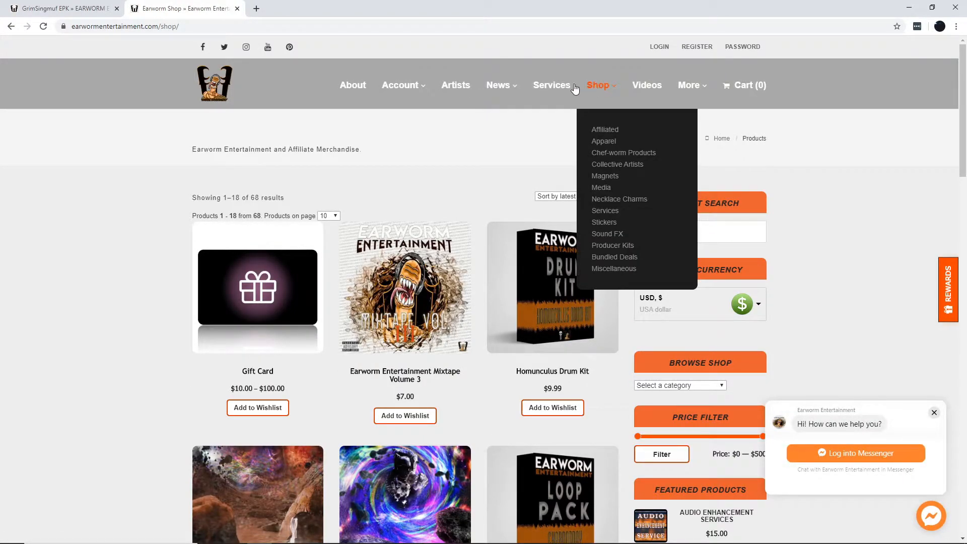
pyautogui.scroll(-3)
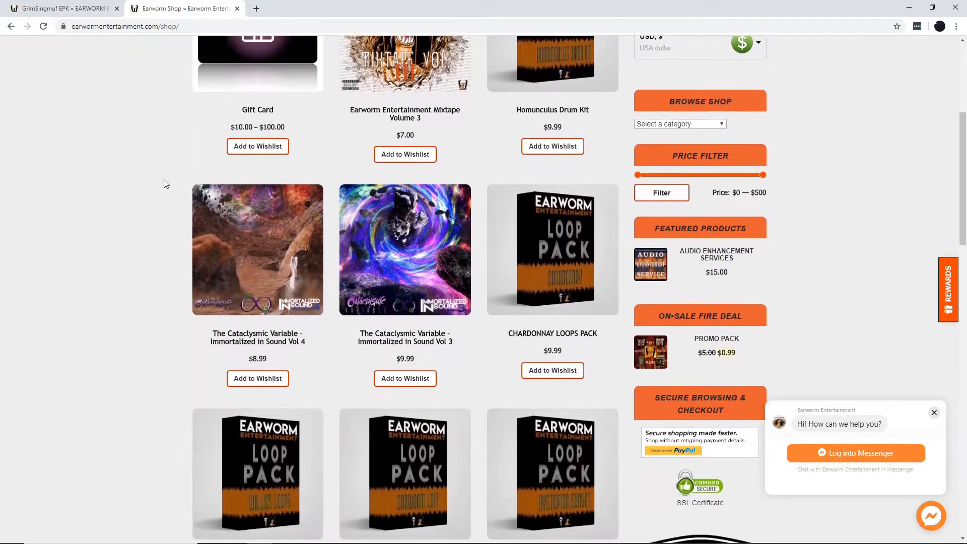
pyautogui.scroll(-3)
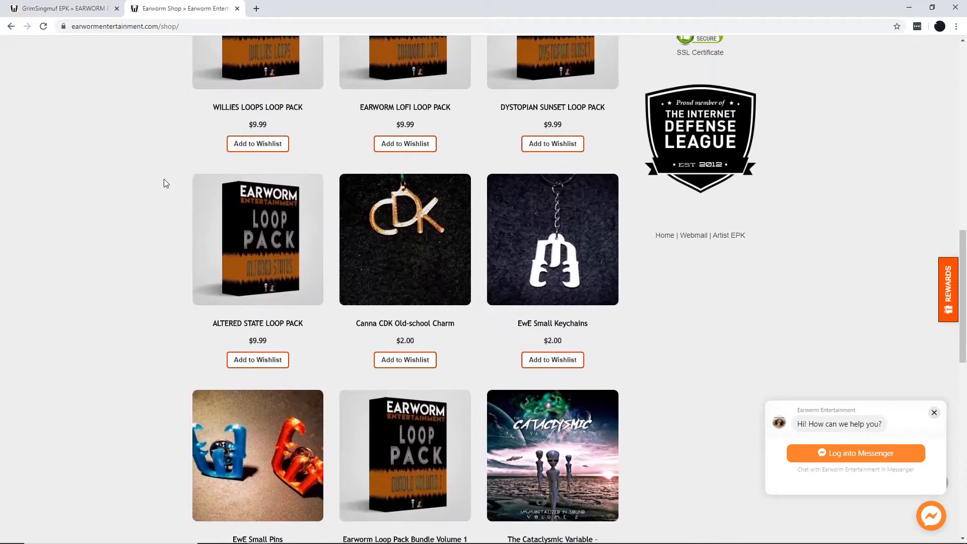
pyautogui.scroll(-3)
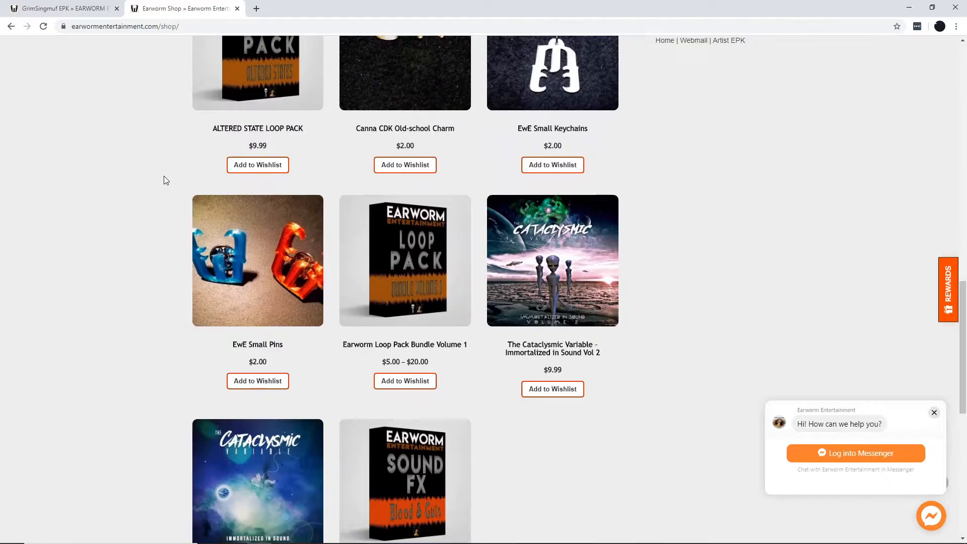
pyautogui.scroll(-3)
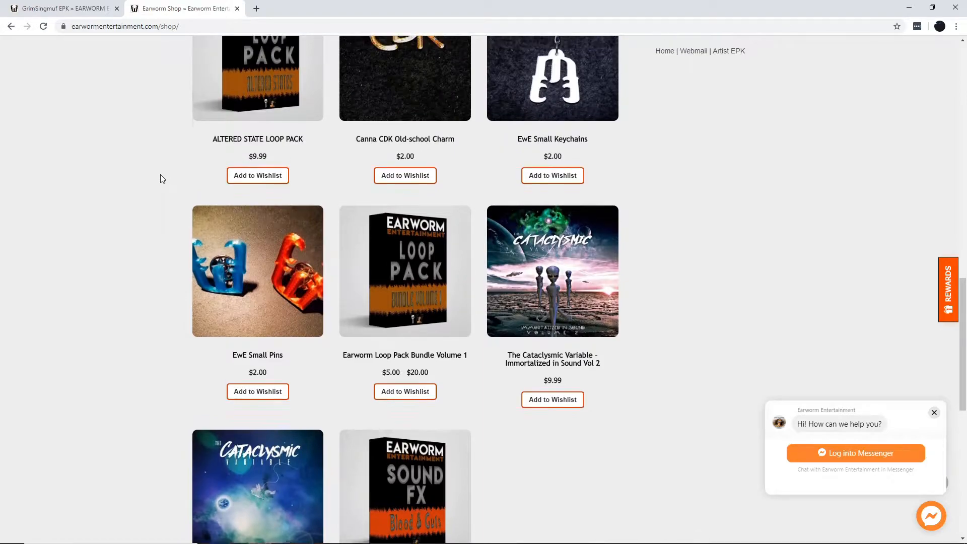
pyautogui.scroll(-3)
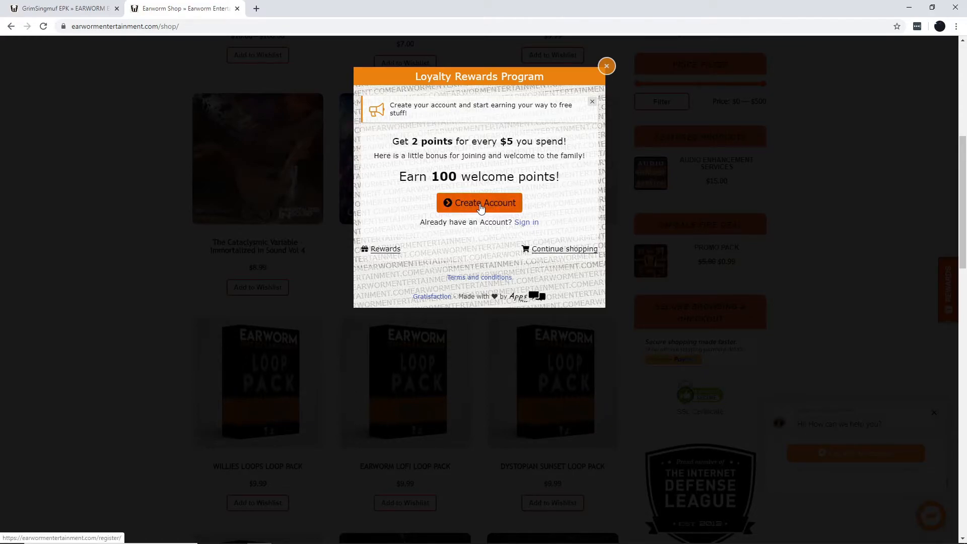
# Step: Dismiss the Loyalty Rewards popup and go to the REGISTER page with its empty username, email and password form
pyautogui.click(606, 66)
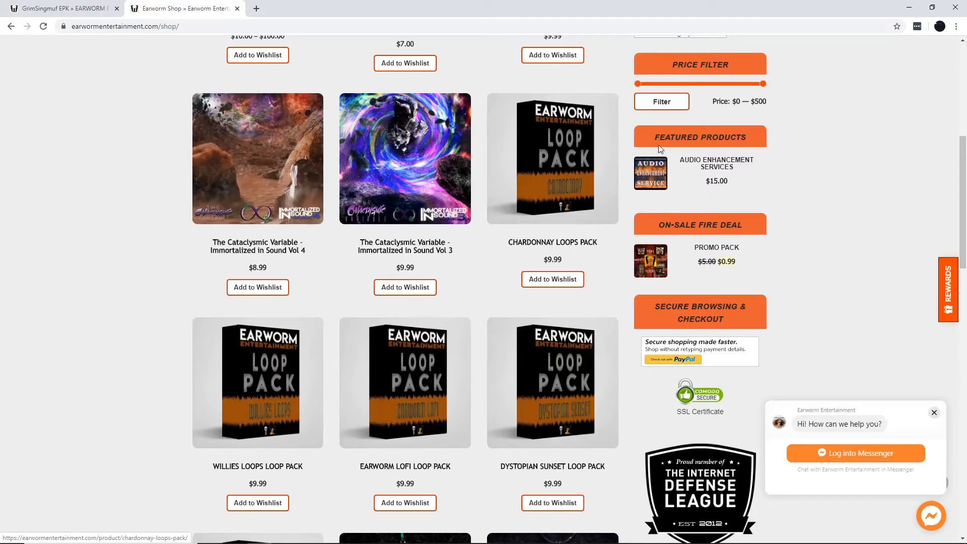
pyautogui.scroll(3)
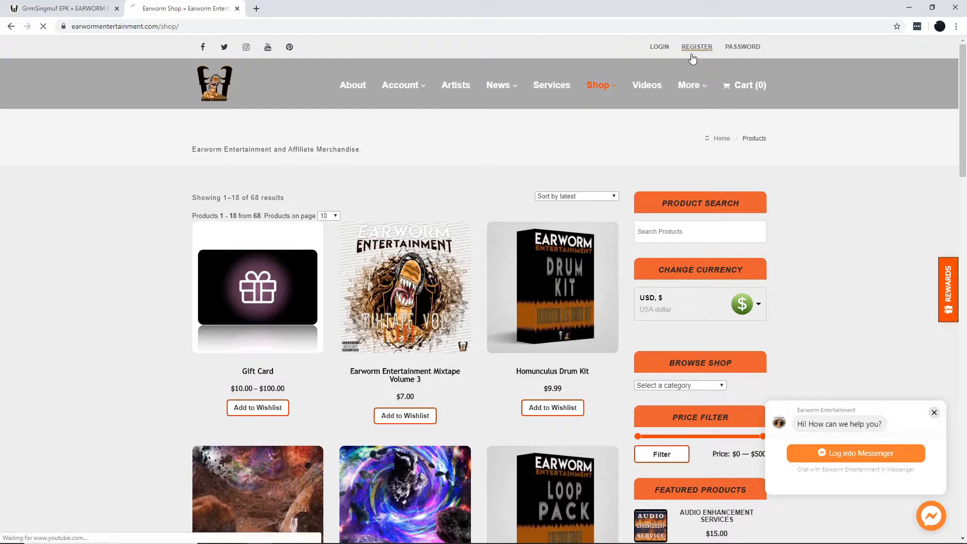
pyautogui.click(696, 47)
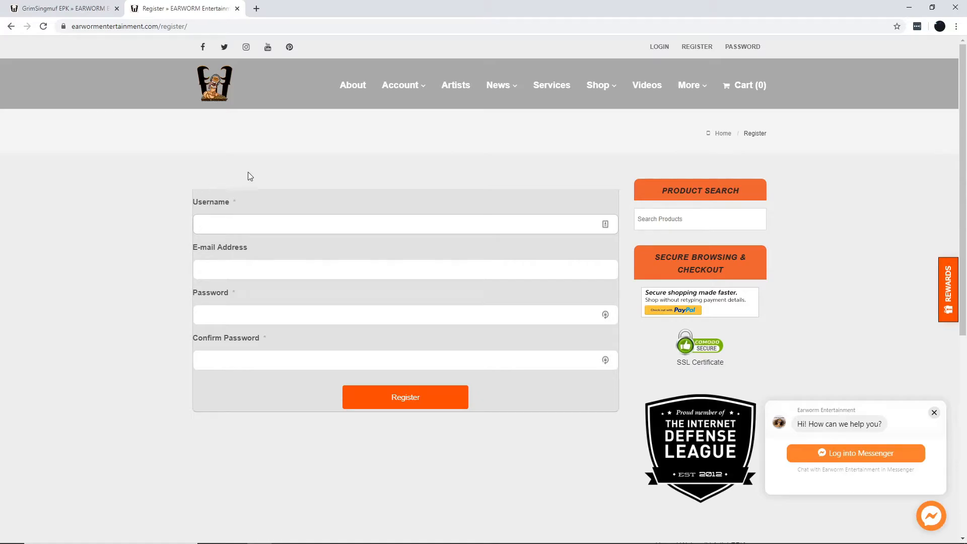
# Step: Browse the Video Gallery's featured video and each artist's video section down the page
pyautogui.click(647, 84)
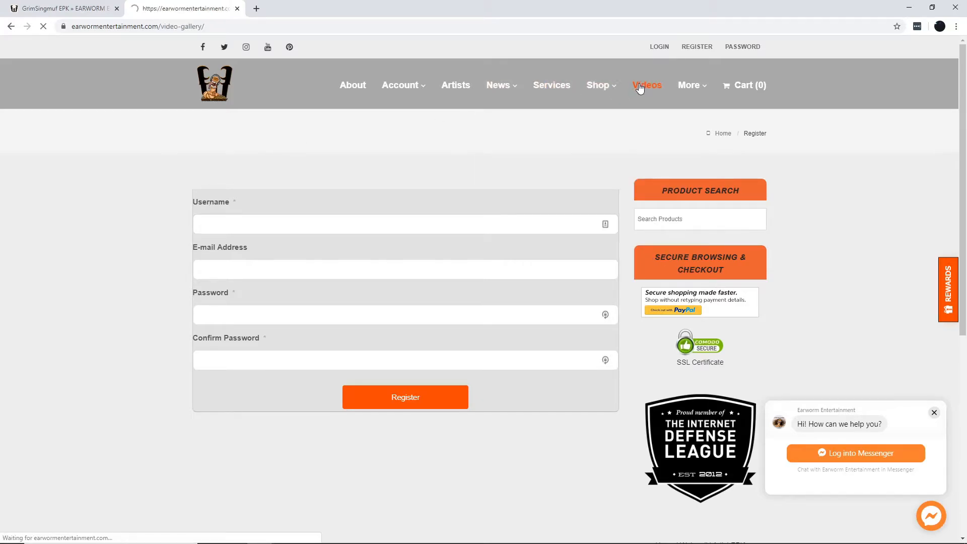
pyautogui.click(647, 85)
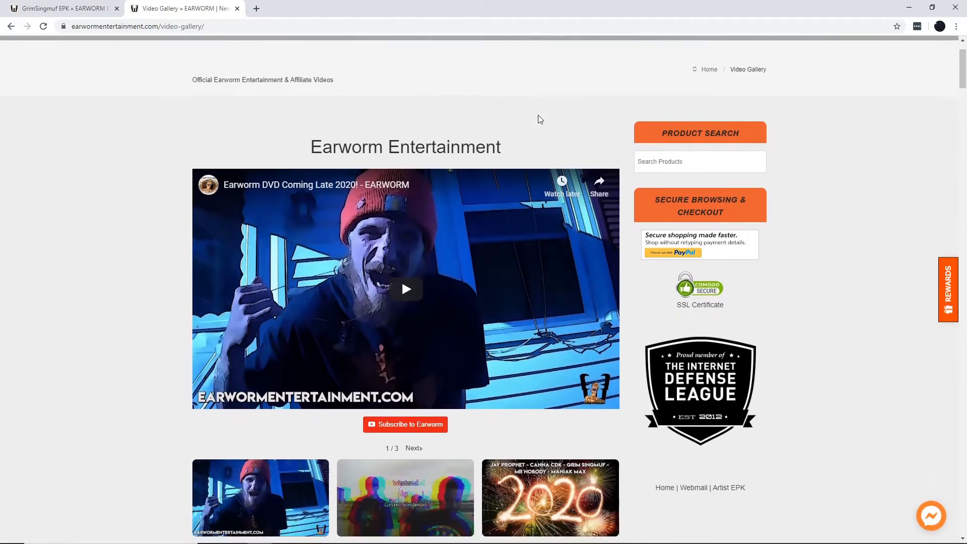
pyautogui.scroll(-3)
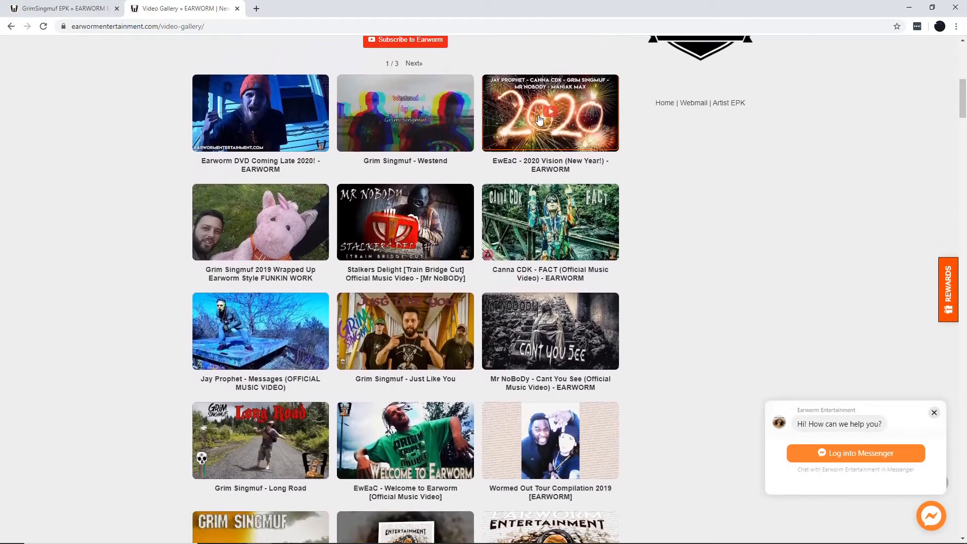
pyautogui.scroll(-3)
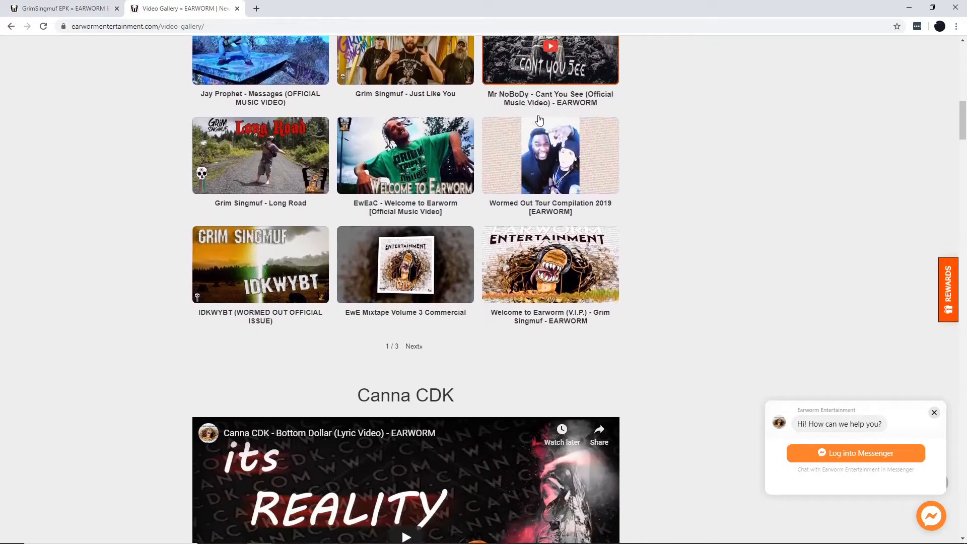
pyautogui.scroll(-3)
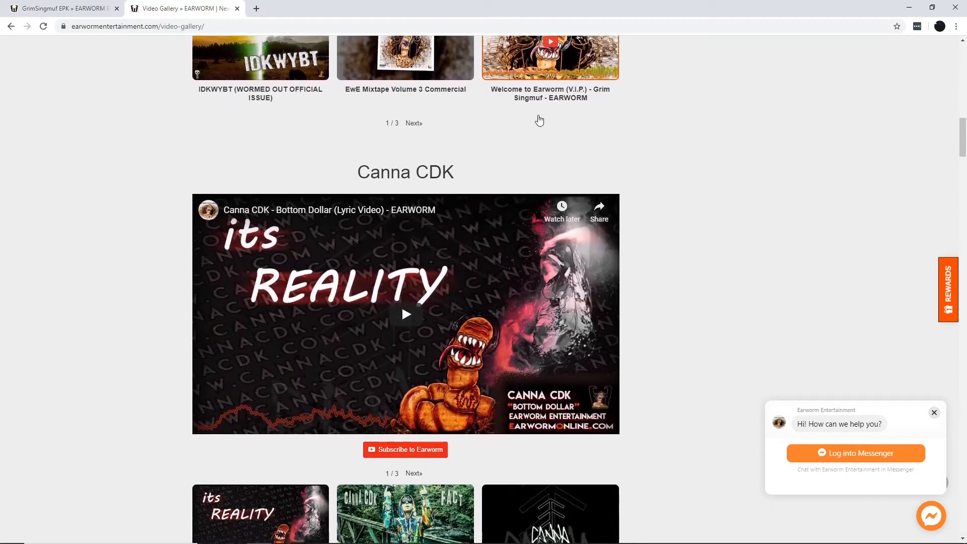
pyautogui.scroll(-3)
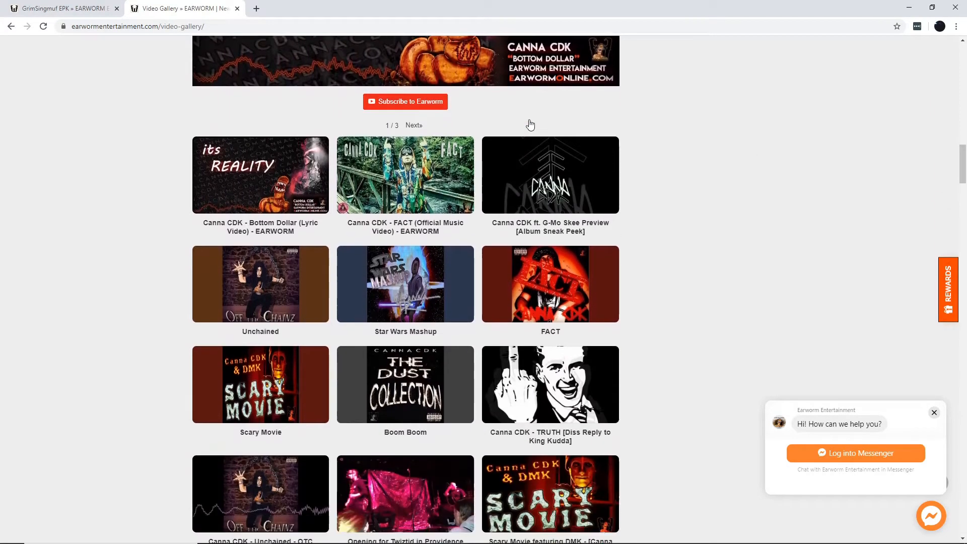
pyautogui.scroll(-3)
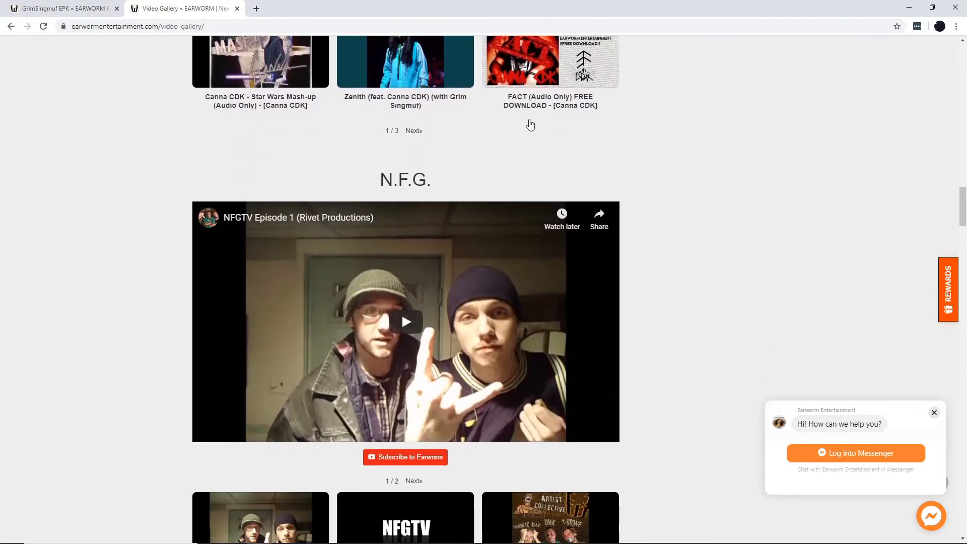
pyautogui.scroll(-3)
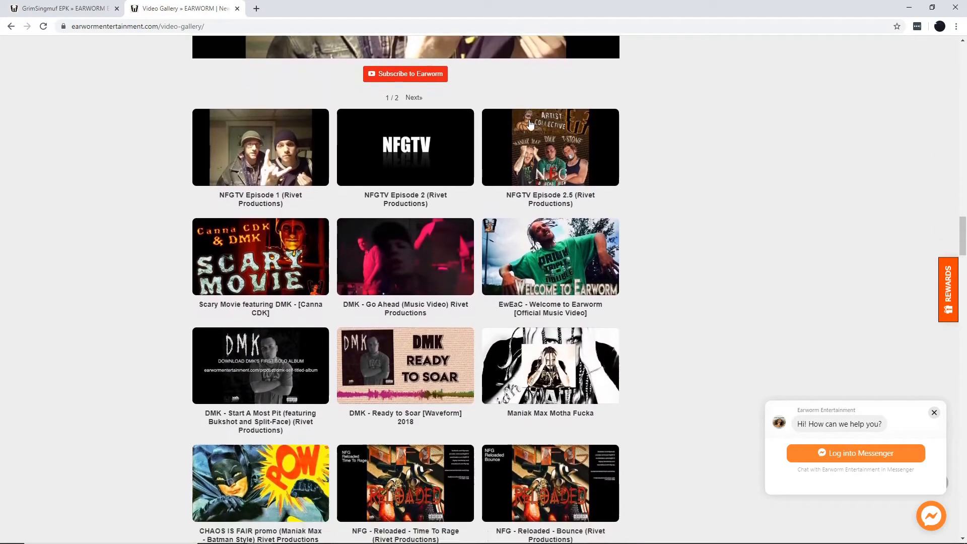
pyautogui.scroll(-3)
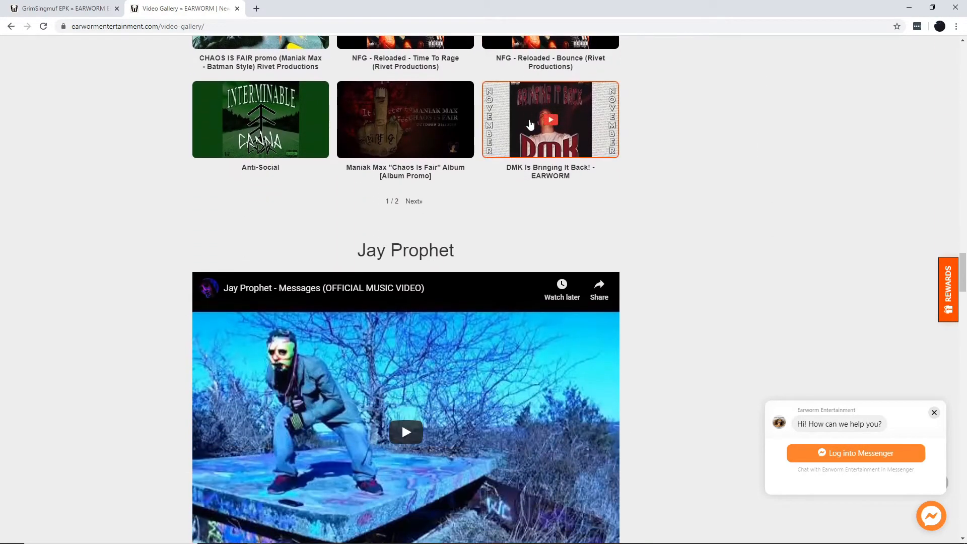
pyautogui.scroll(-3)
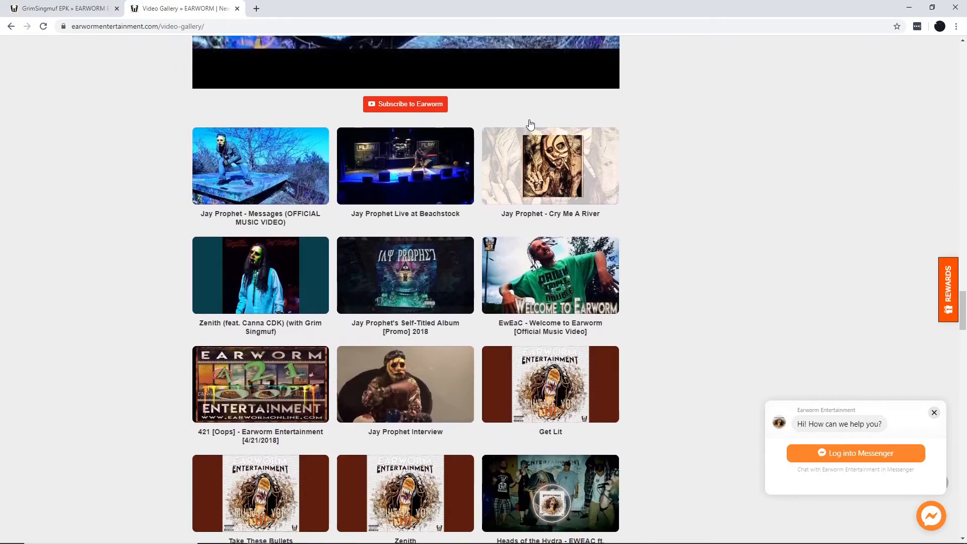
pyautogui.scroll(-3)
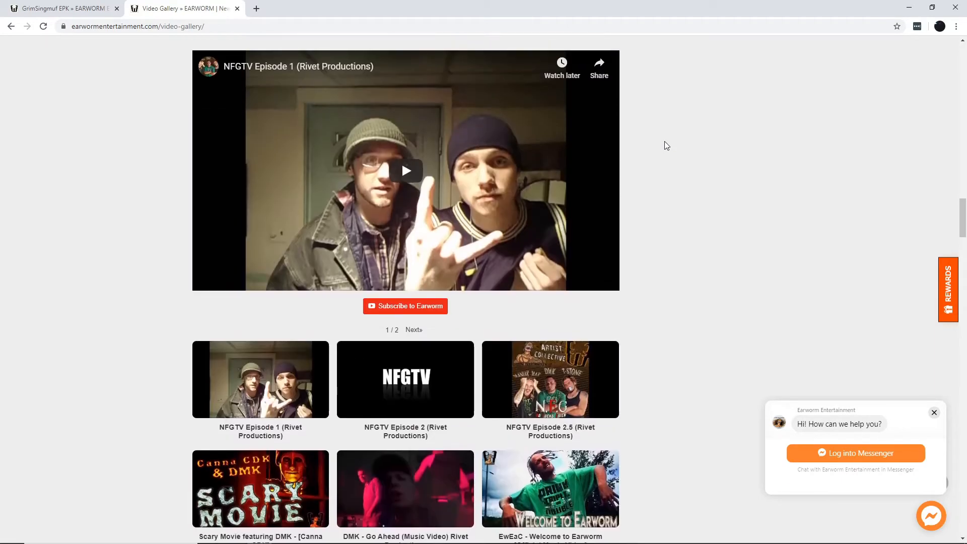
pyautogui.scroll(-3)
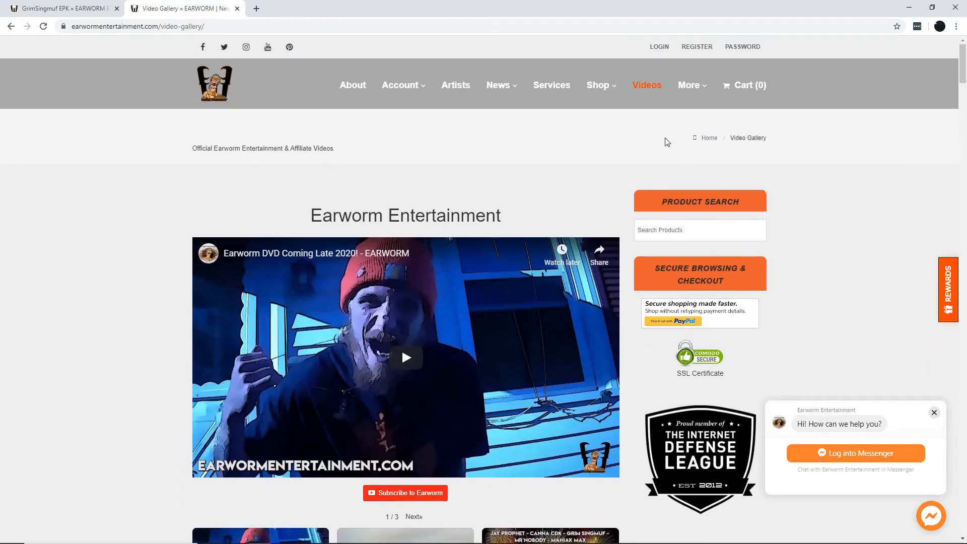
pyautogui.moveTo(676, 117)
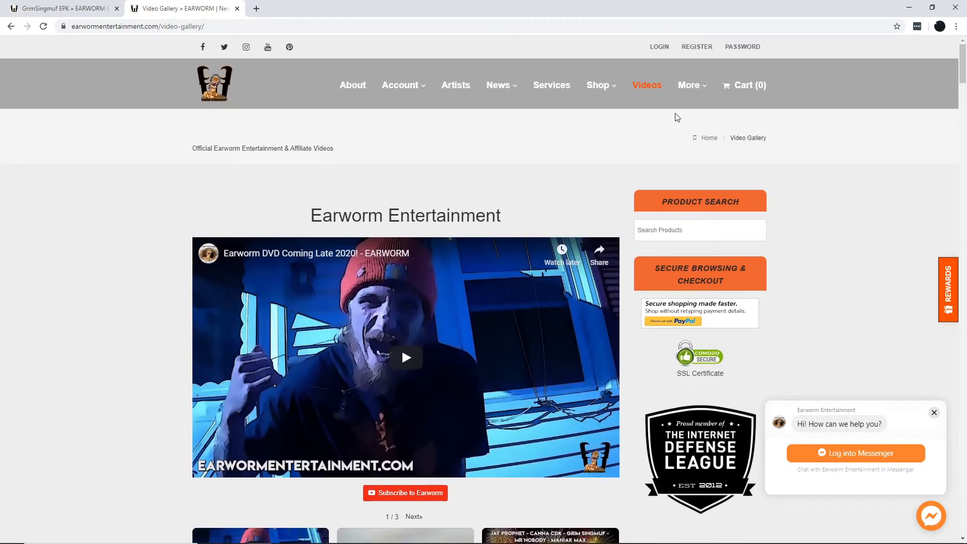
# Step: Navigate via the More menu to the Premium Membership page and read the early-access benefits
pyautogui.click(688, 84)
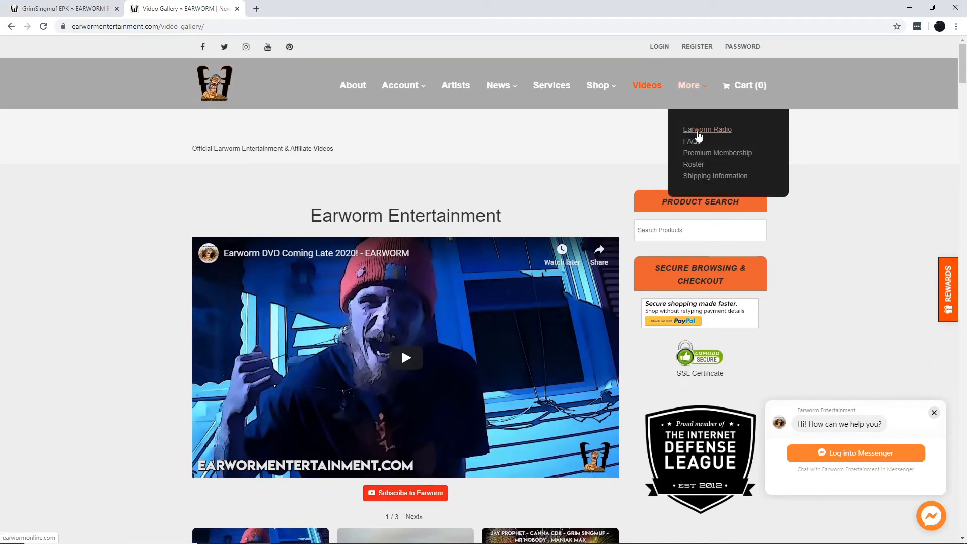
pyautogui.click(717, 152)
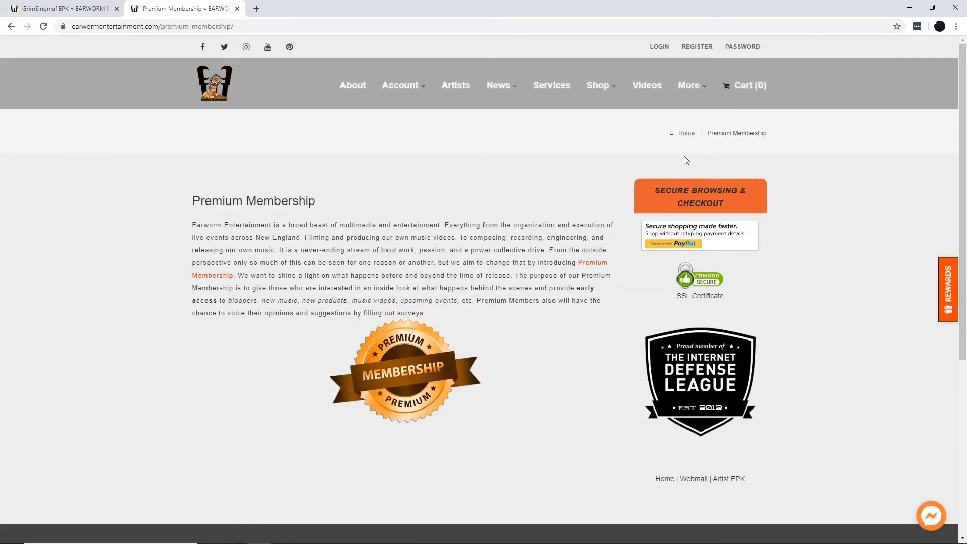
pyautogui.click(930, 516)
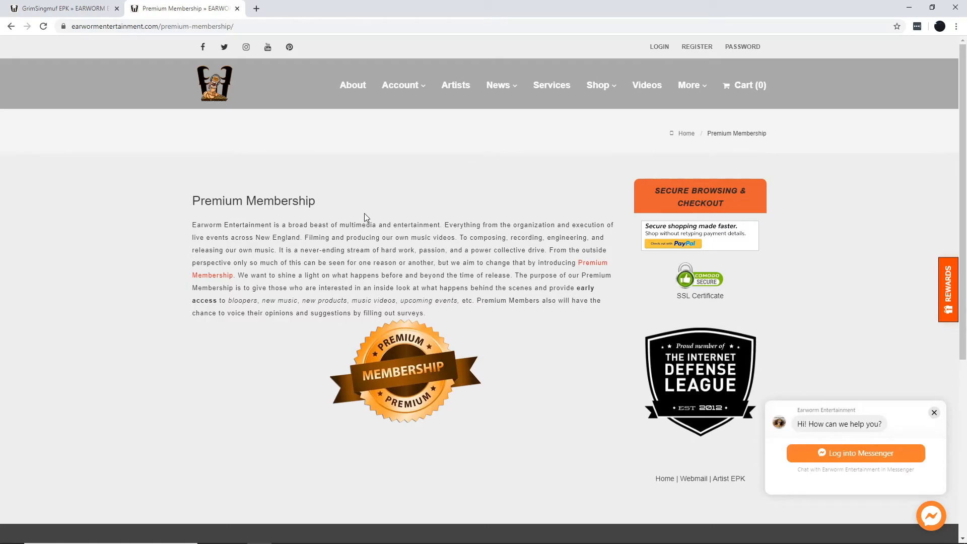
pyautogui.moveTo(364, 205)
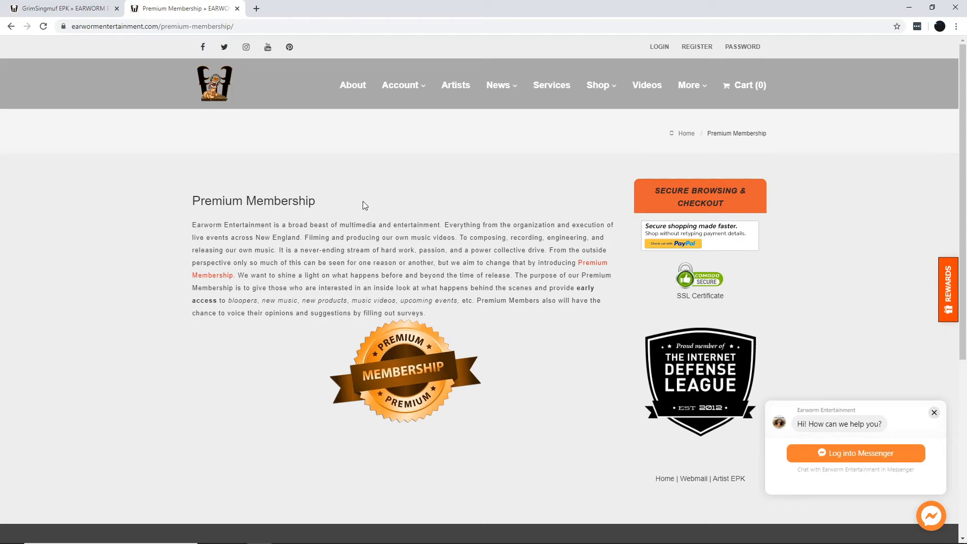
pyautogui.scroll(-3)
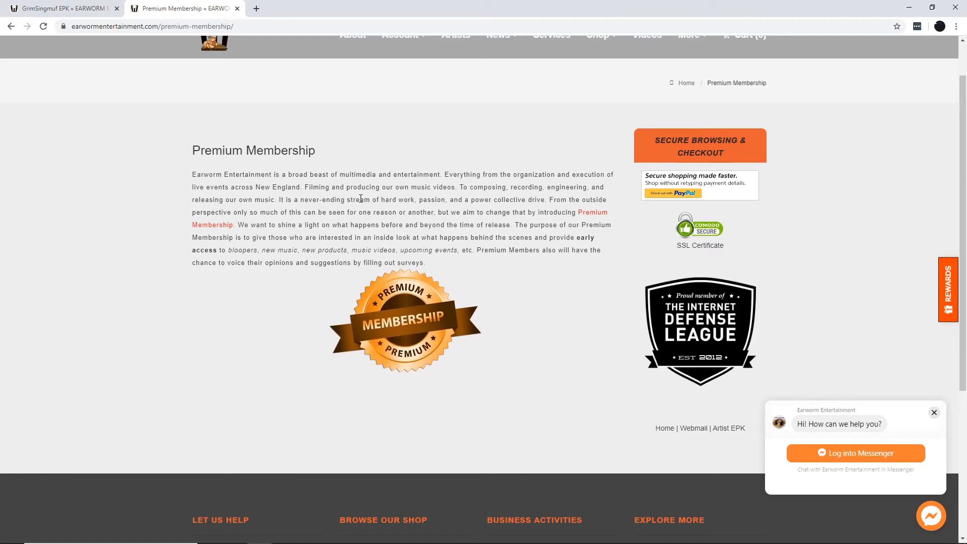
pyautogui.moveTo(558, 208)
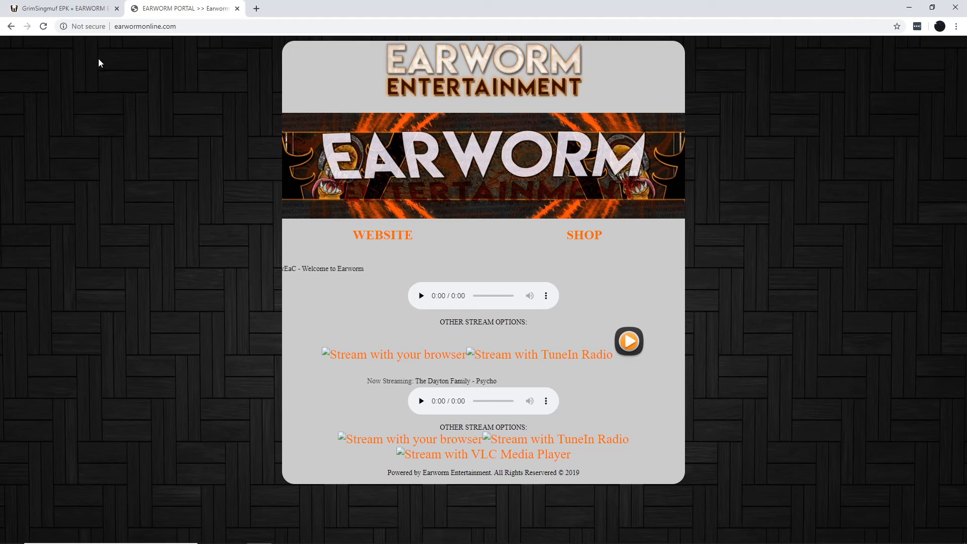
# Step: Go back to the previously visited Earworm Radio portal page with its streaming players
pyautogui.click(12, 26)
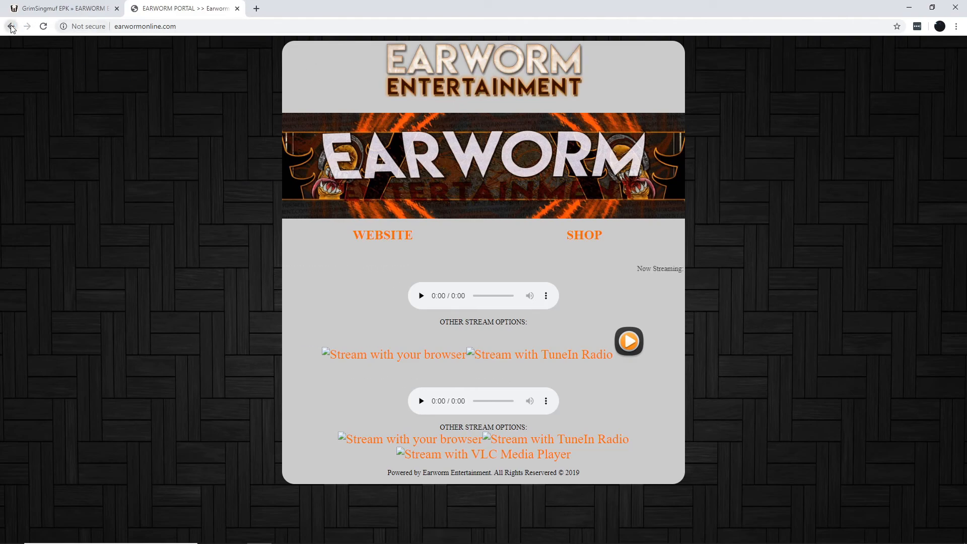